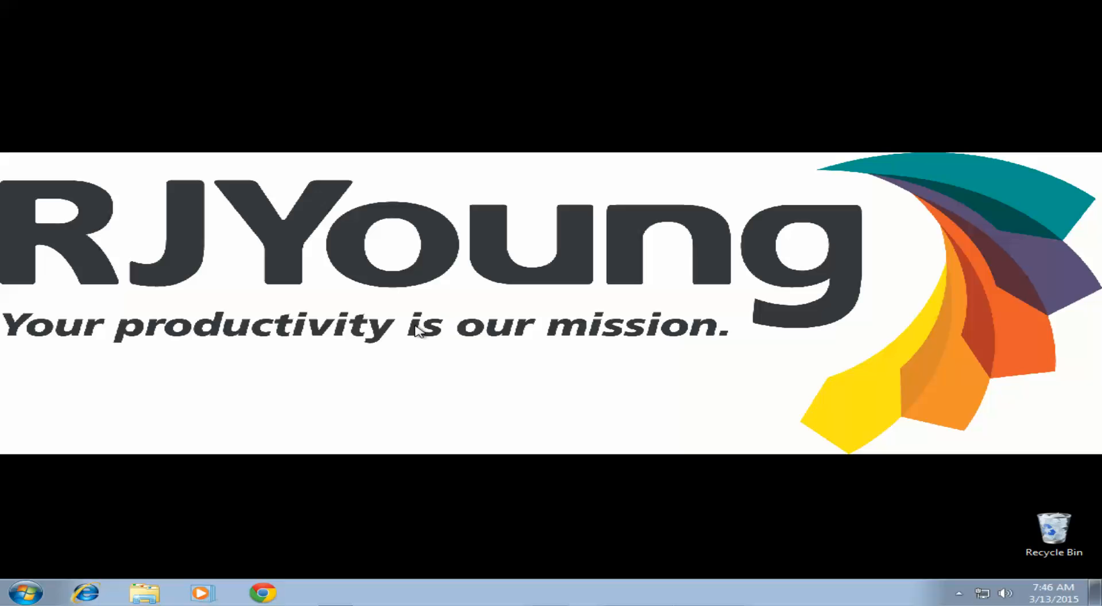
mouse_move(186, 482)
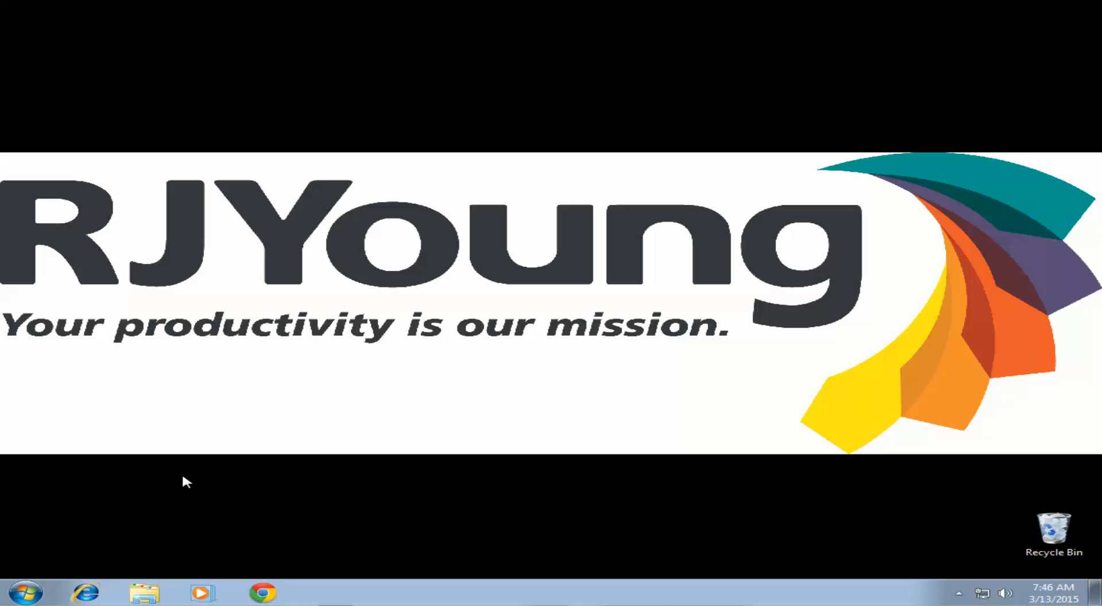
mouse_move(295, 453)
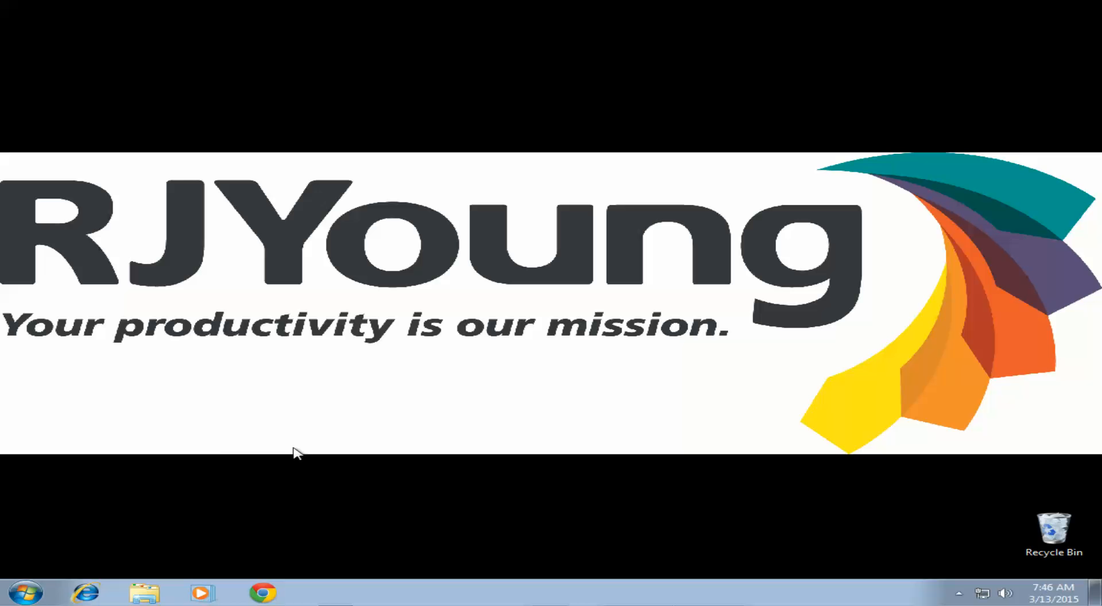
Open the Sharing settings in the Properties of the Scans folder on Local Disk (C:).
click(143, 593)
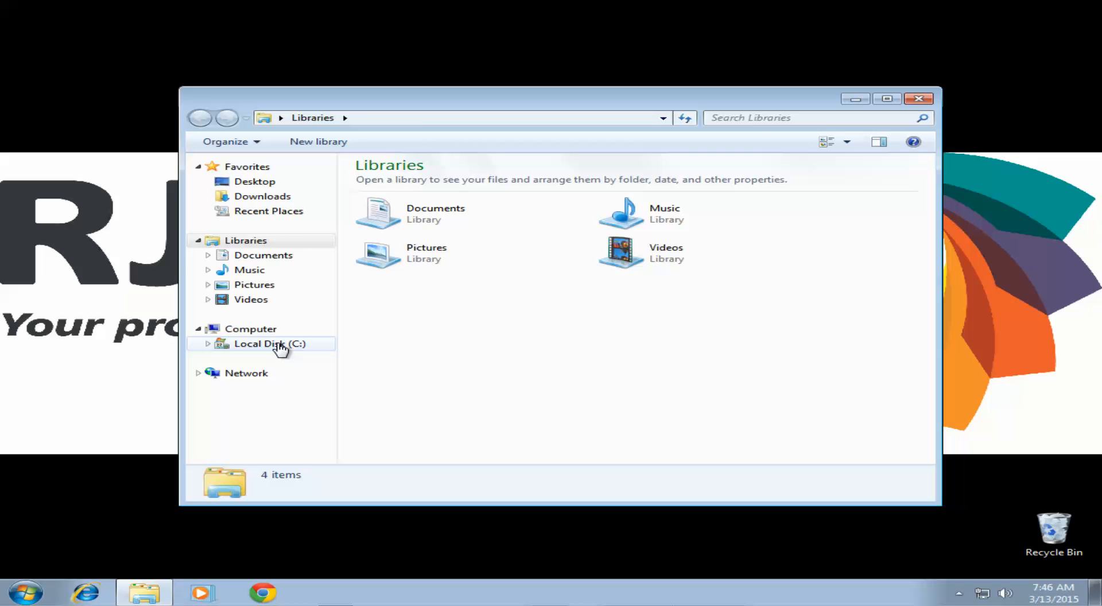
double_click(270, 344)
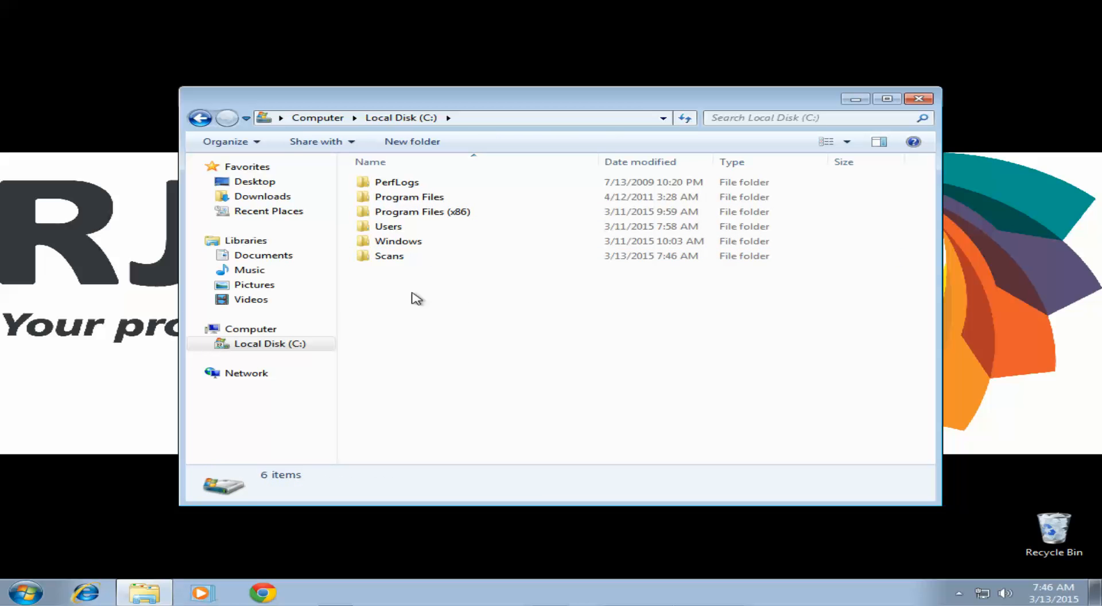
right_click(389, 255)
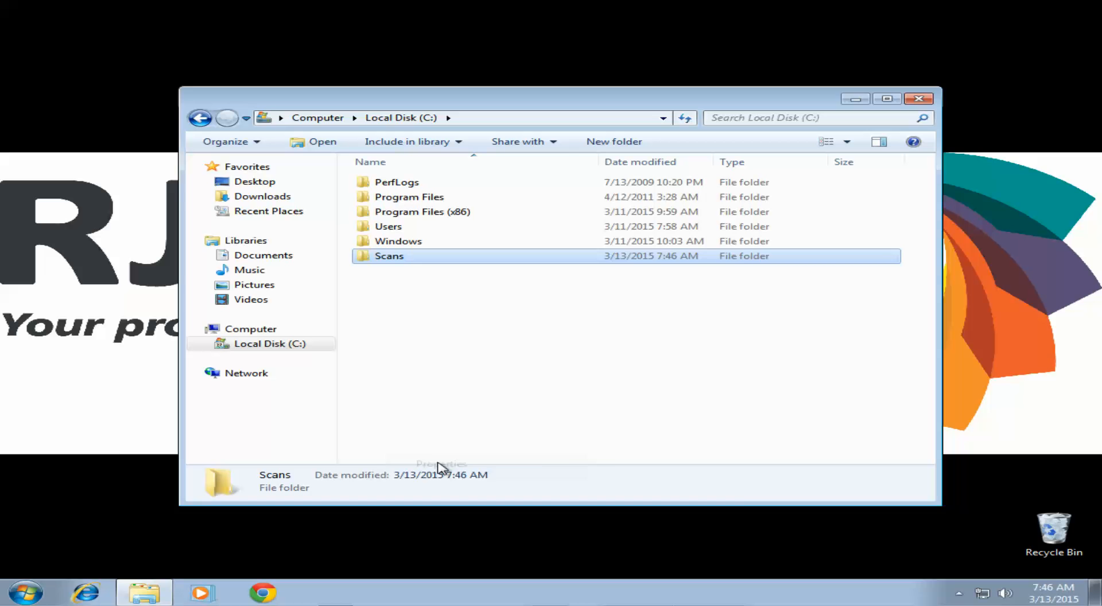
click(441, 463)
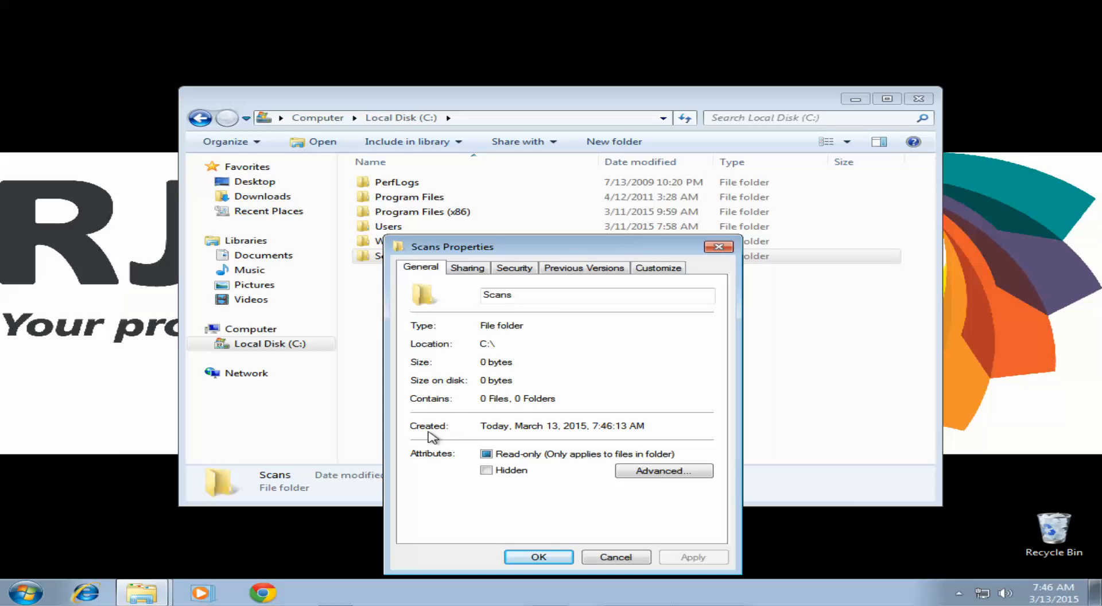
click(467, 267)
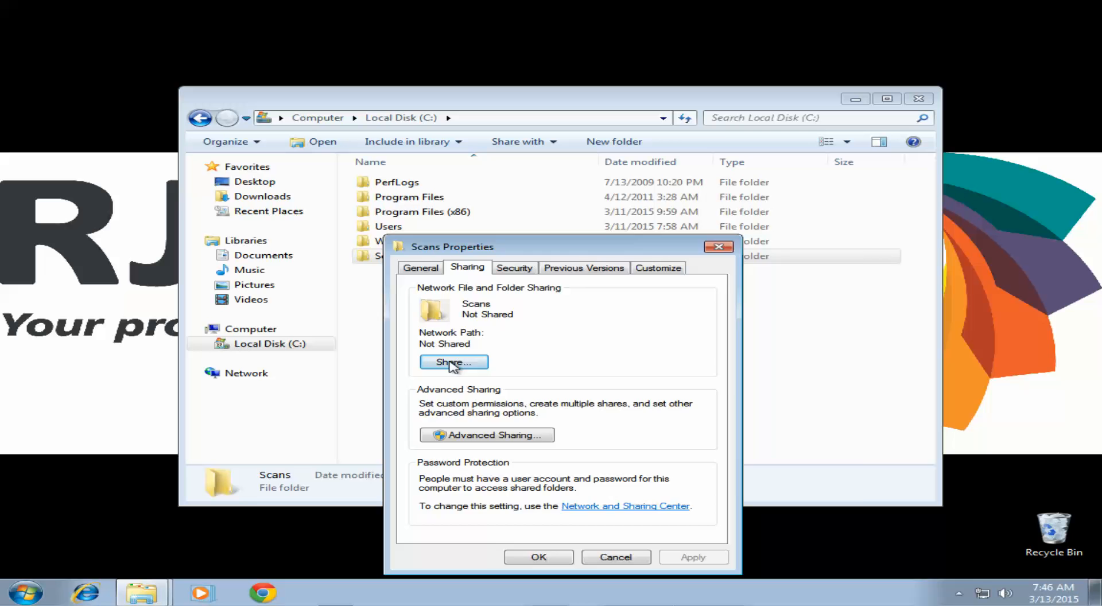
Share Scans with Everyone at Read/Write and copy the computer name from its network path.
click(453, 361)
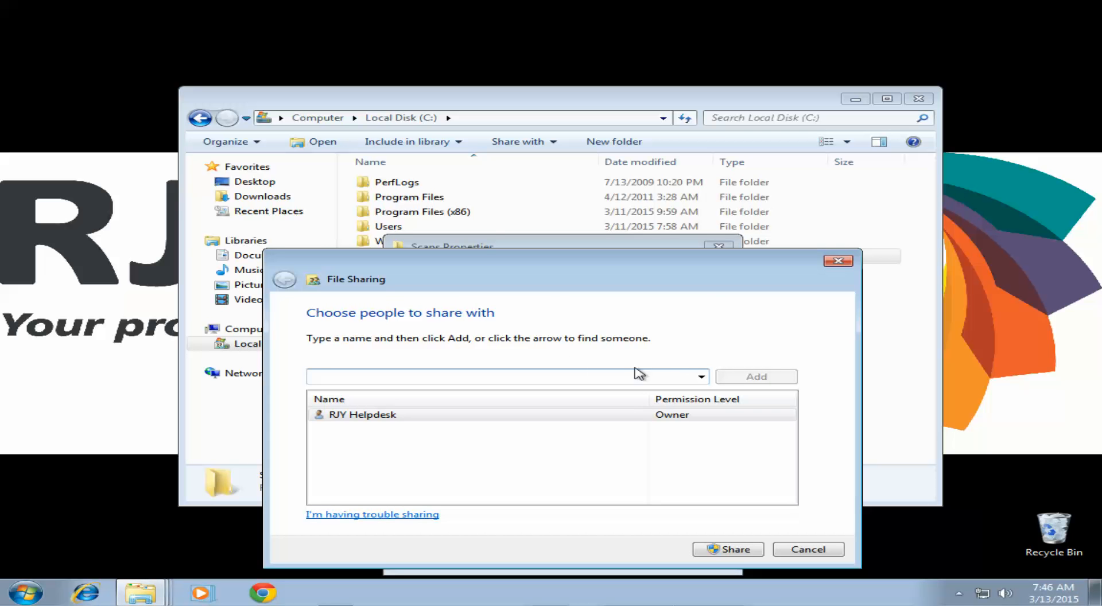
click(700, 377)
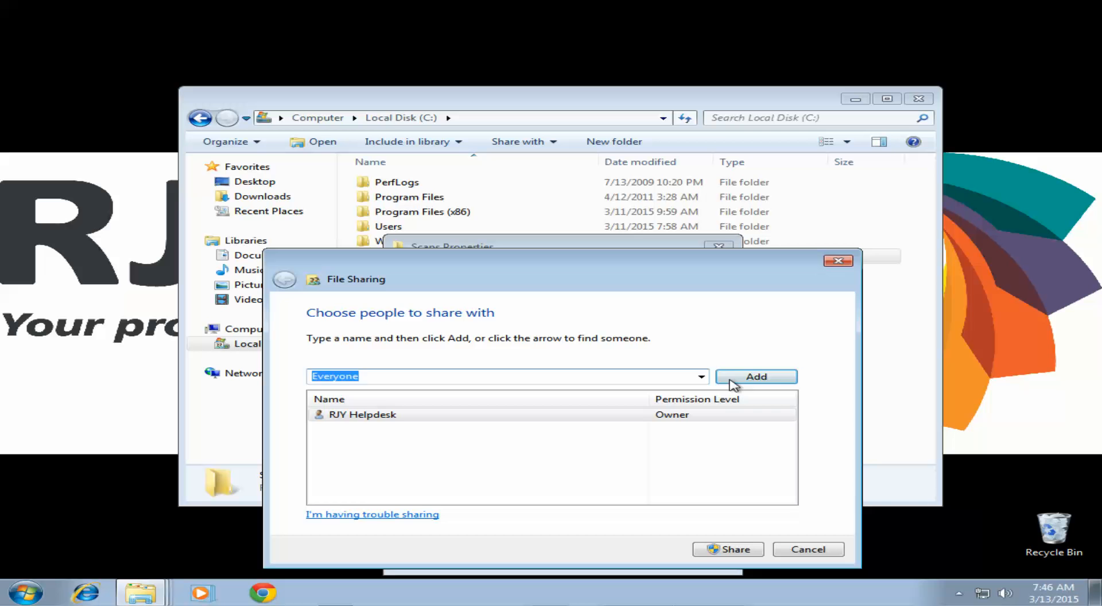
click(756, 376)
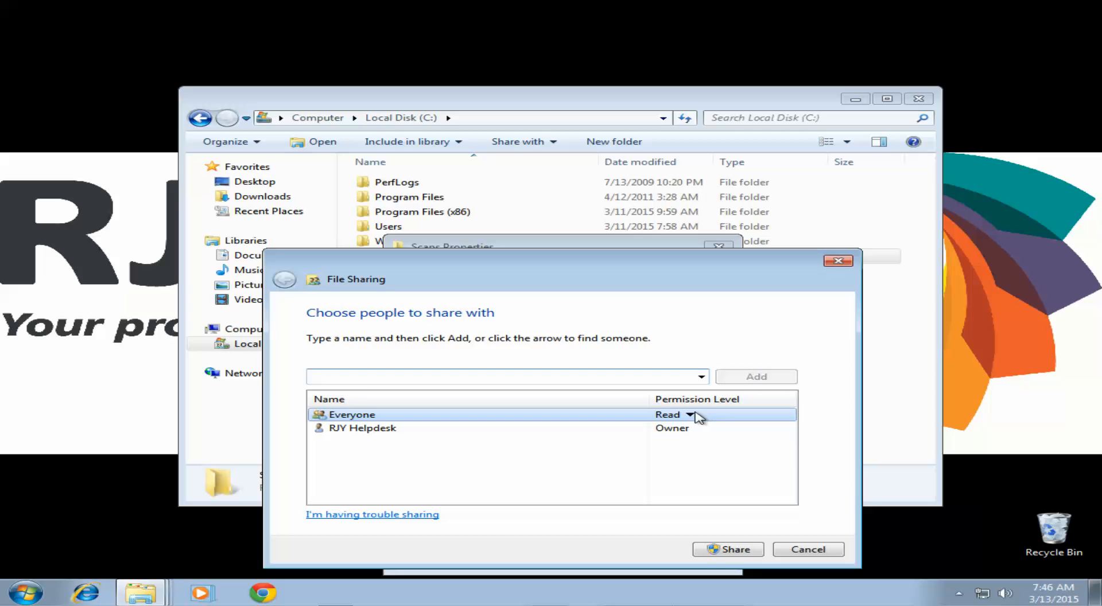
click(695, 414)
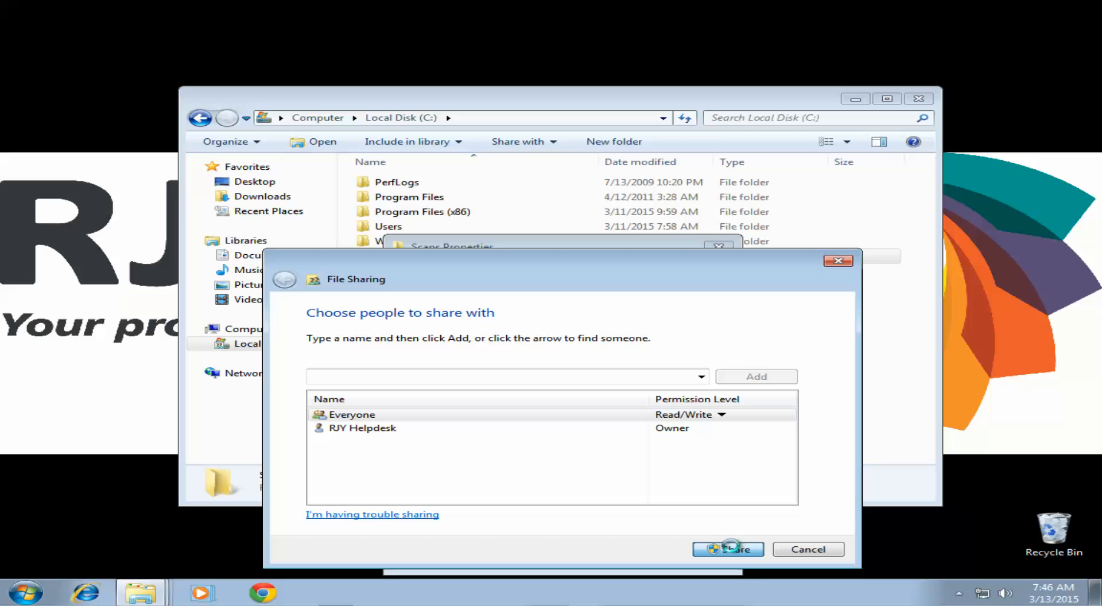
click(727, 549)
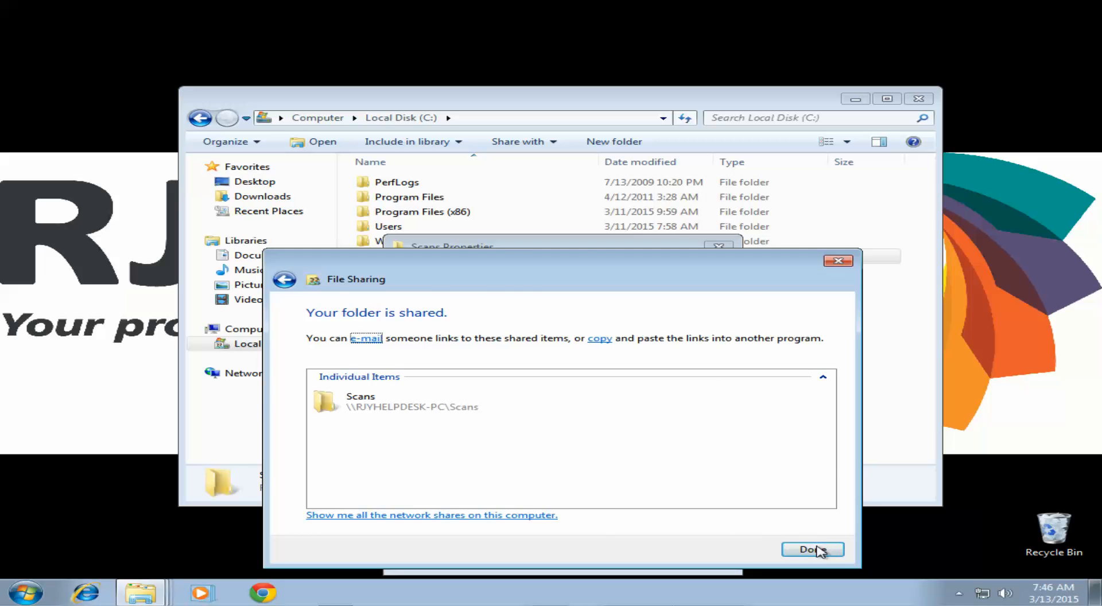
click(813, 549)
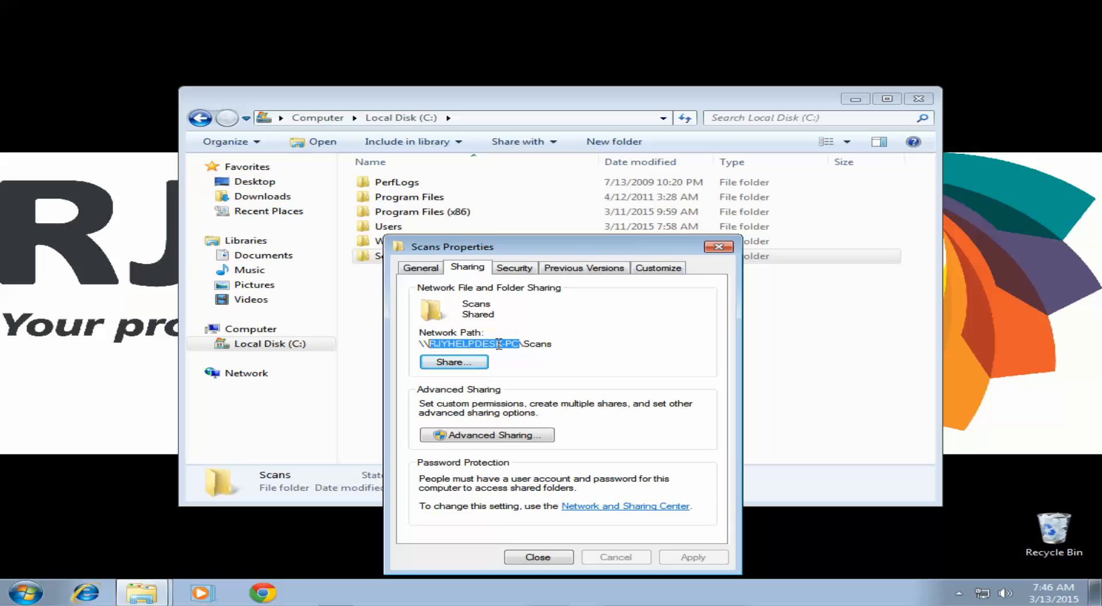
right_click(485, 344)
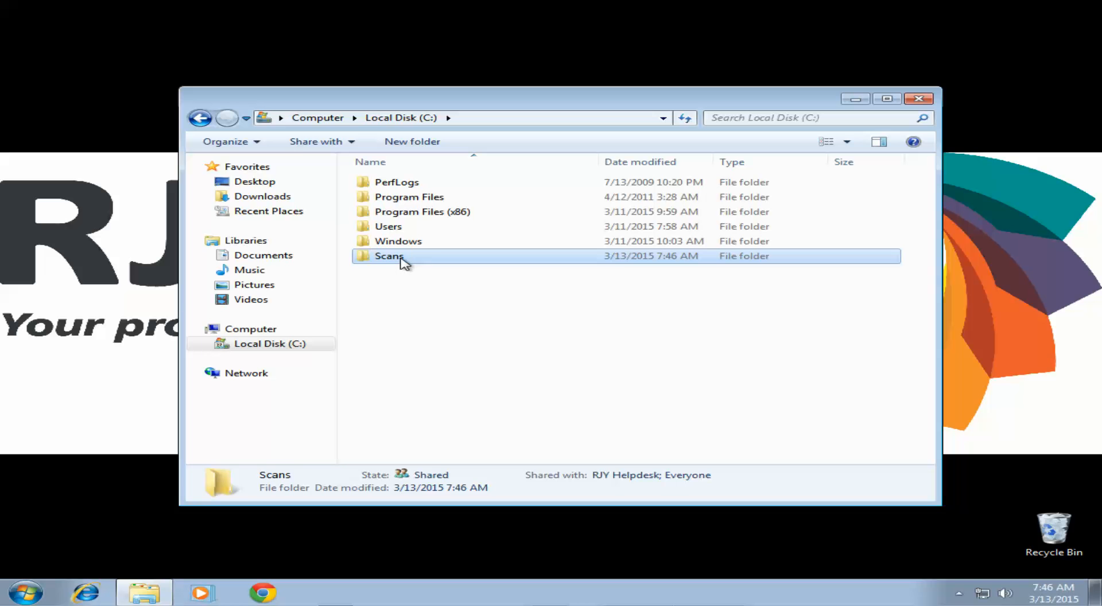
Put a Scans shortcut on the desktop and close the Explorer window.
right_click(390, 256)
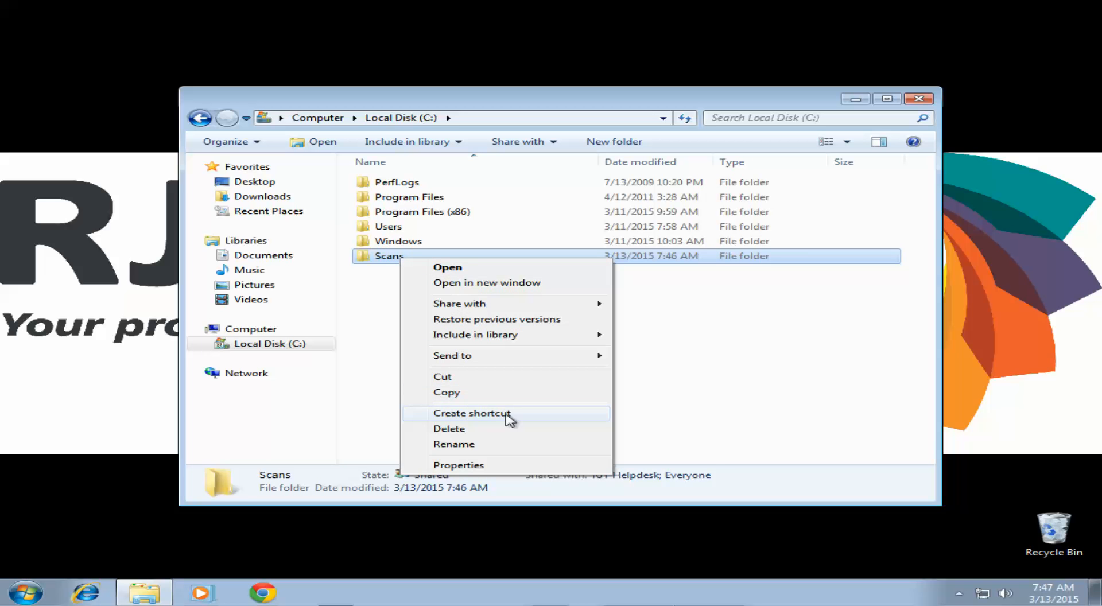
click(473, 414)
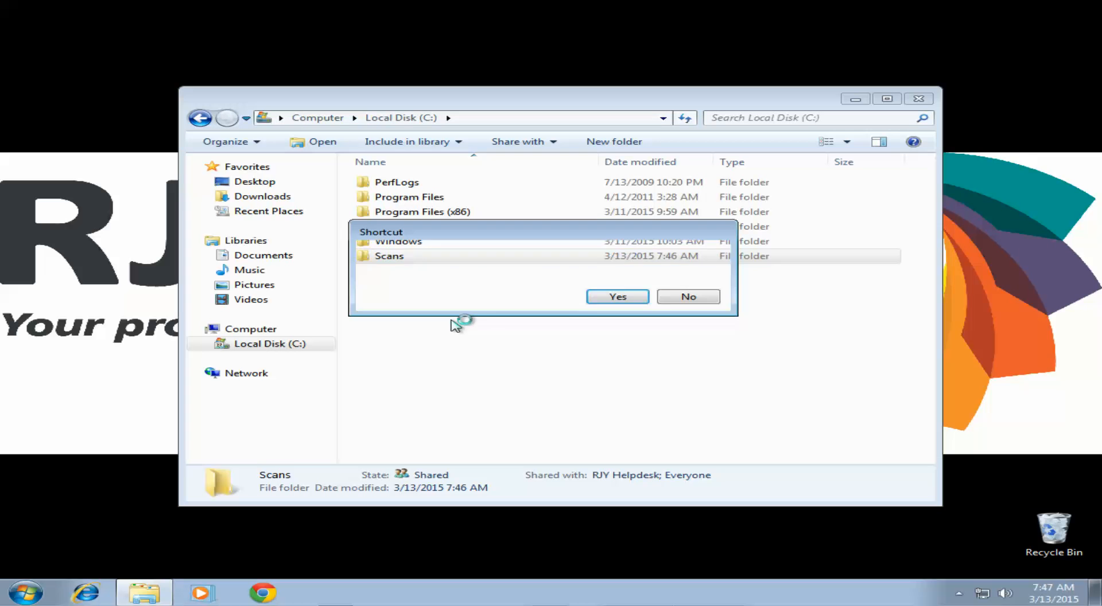
click(617, 296)
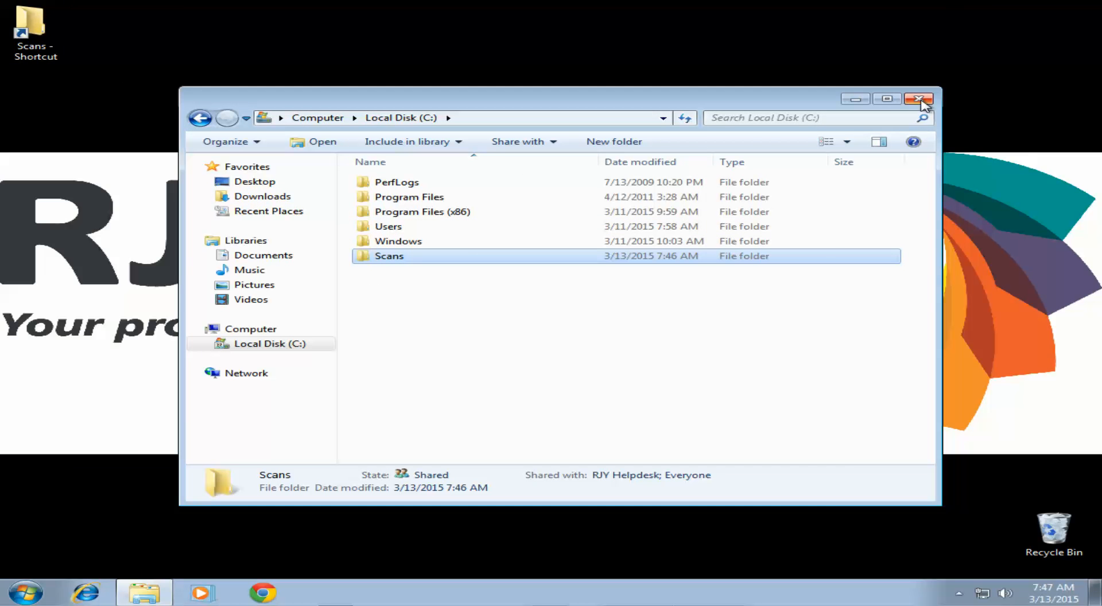
click(921, 98)
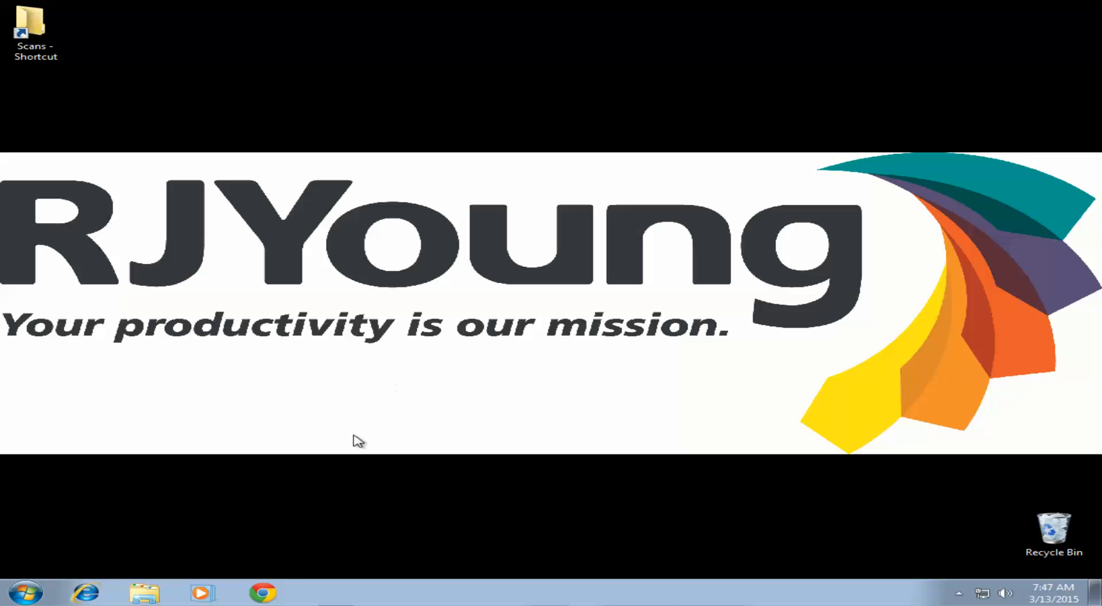
mouse_move(263, 593)
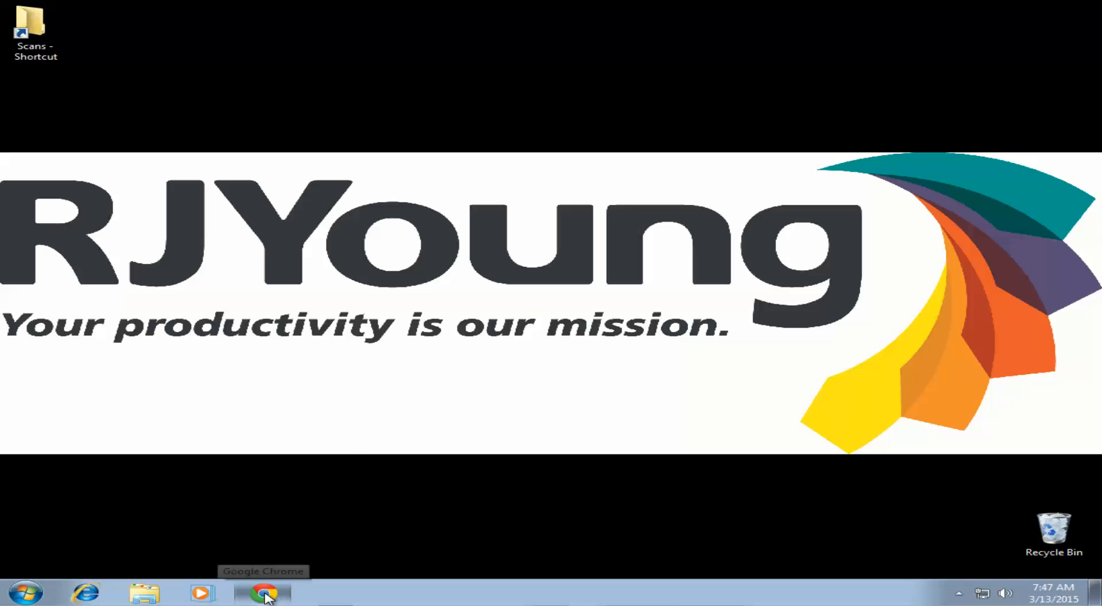
Launch Google Chrome on the CLX-9301 printer's SyncThru home page.
click(263, 593)
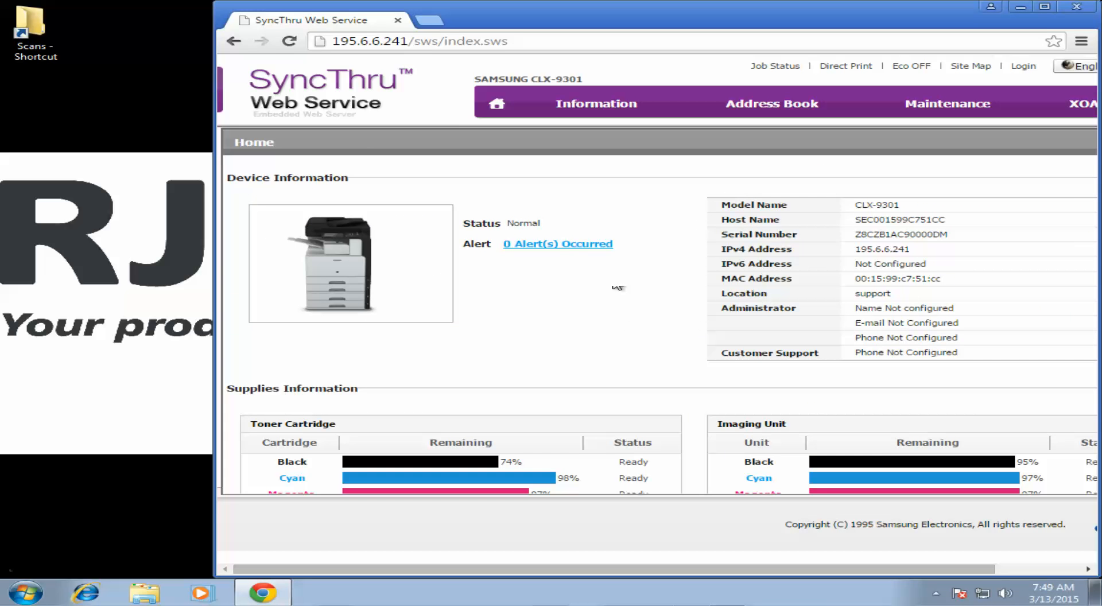
mouse_move(332, 56)
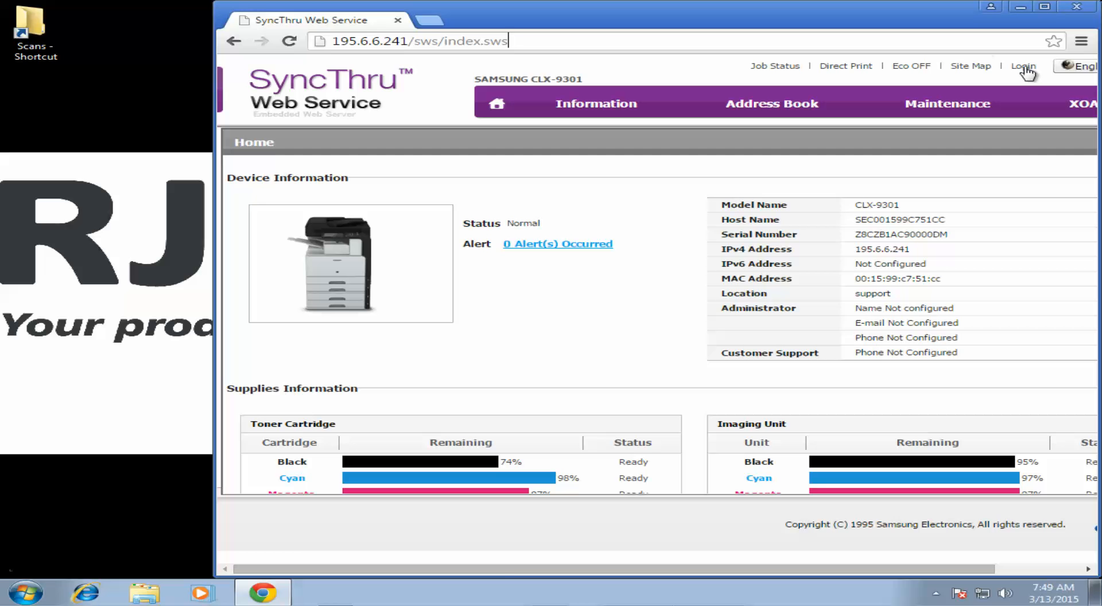
Bring up the SyncThru Login form from the top of the page.
click(1023, 66)
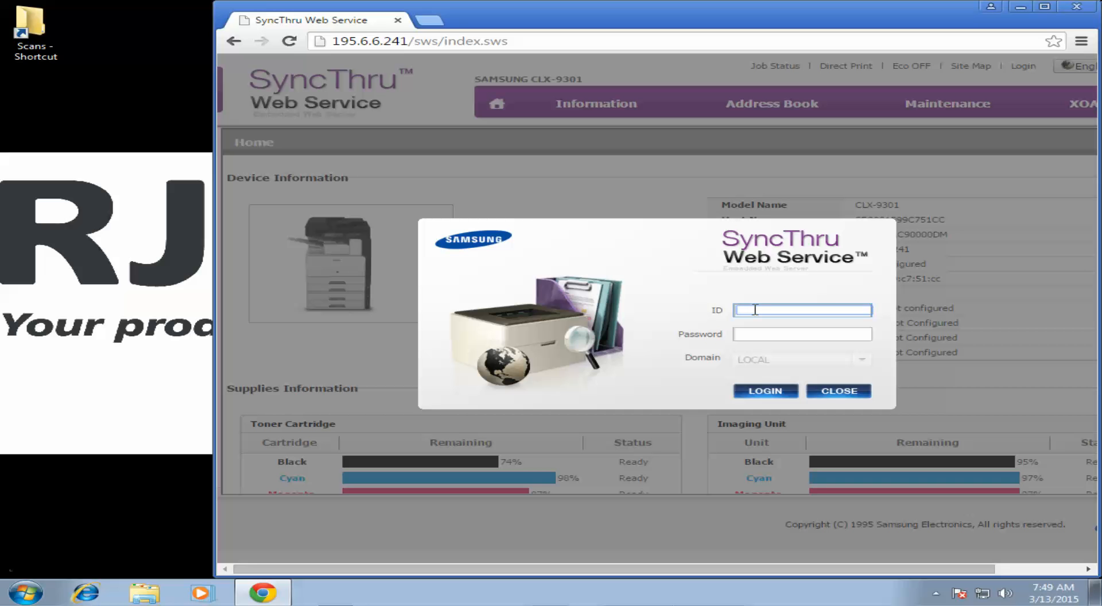
Log in with ID admin and its password, and let Chrome save the password.
text(admin)
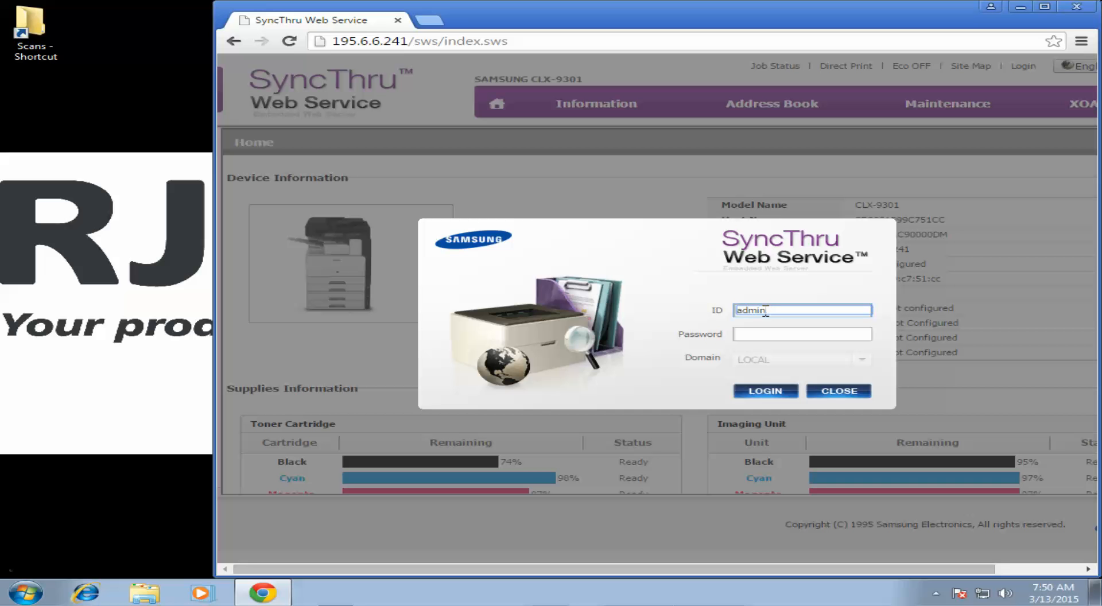
click(802, 334)
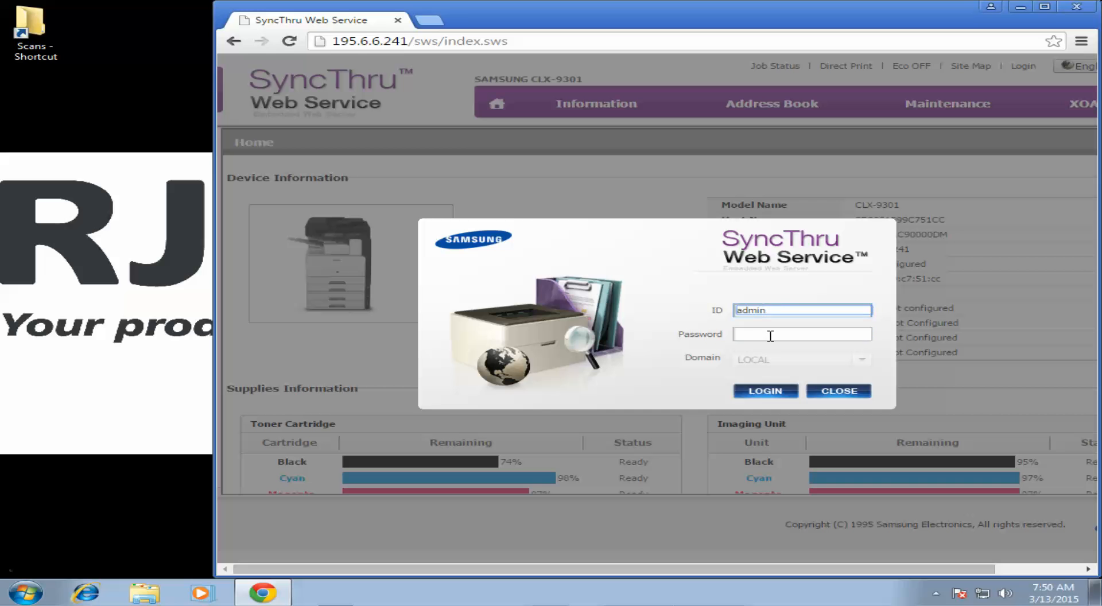
text(••••)
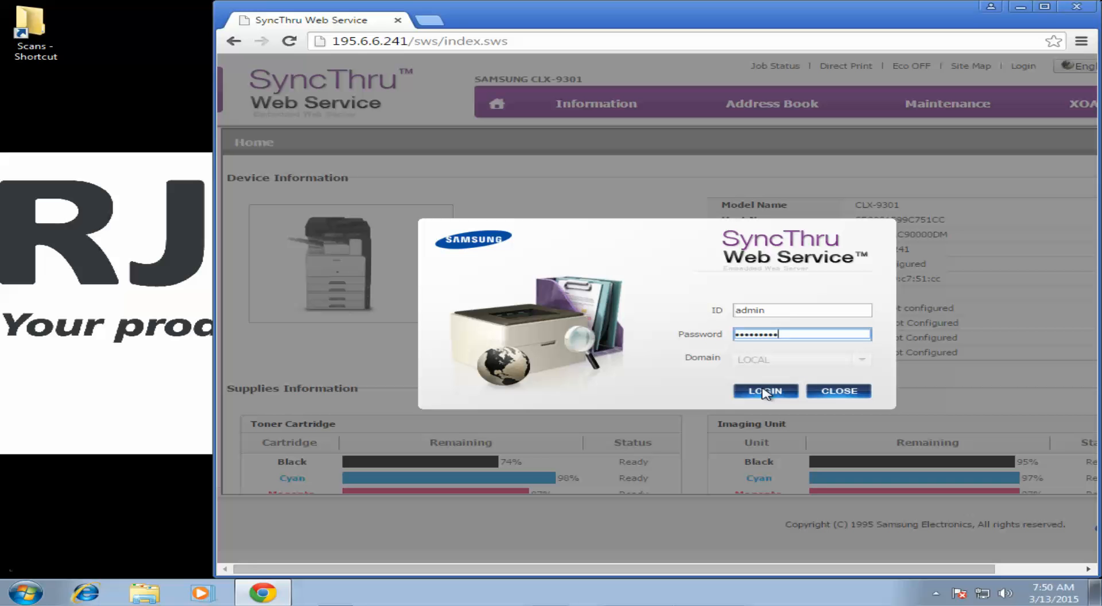
click(765, 391)
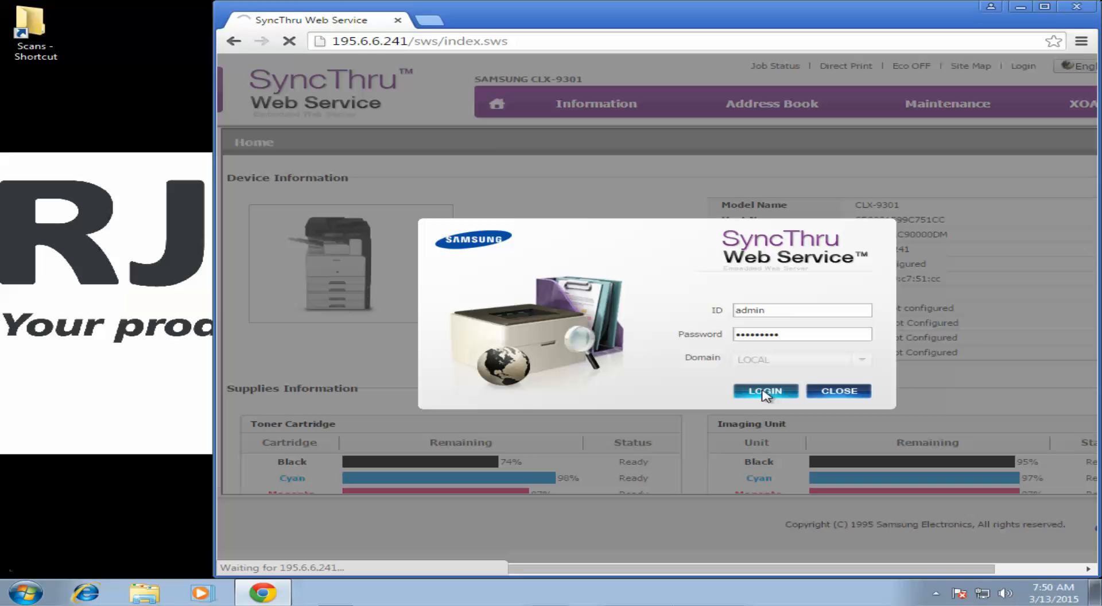
click(765, 391)
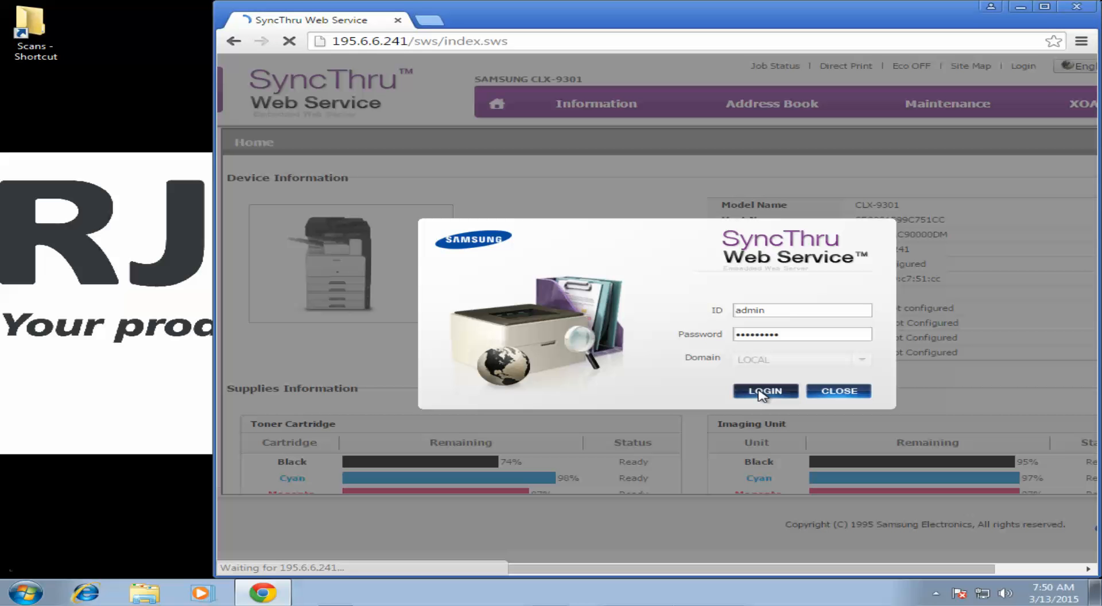
click(764, 391)
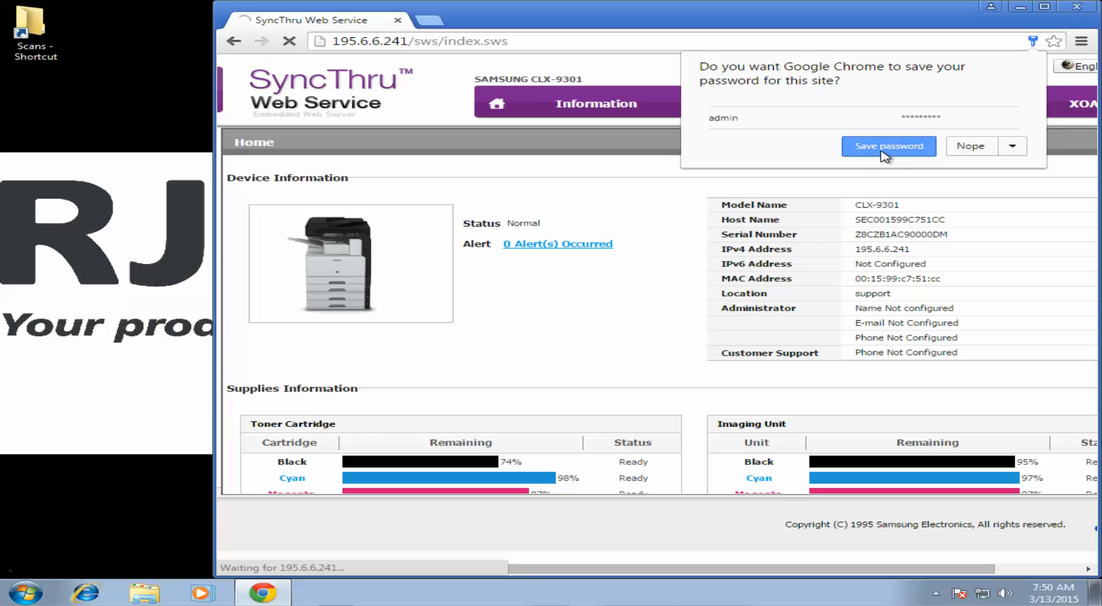
click(889, 147)
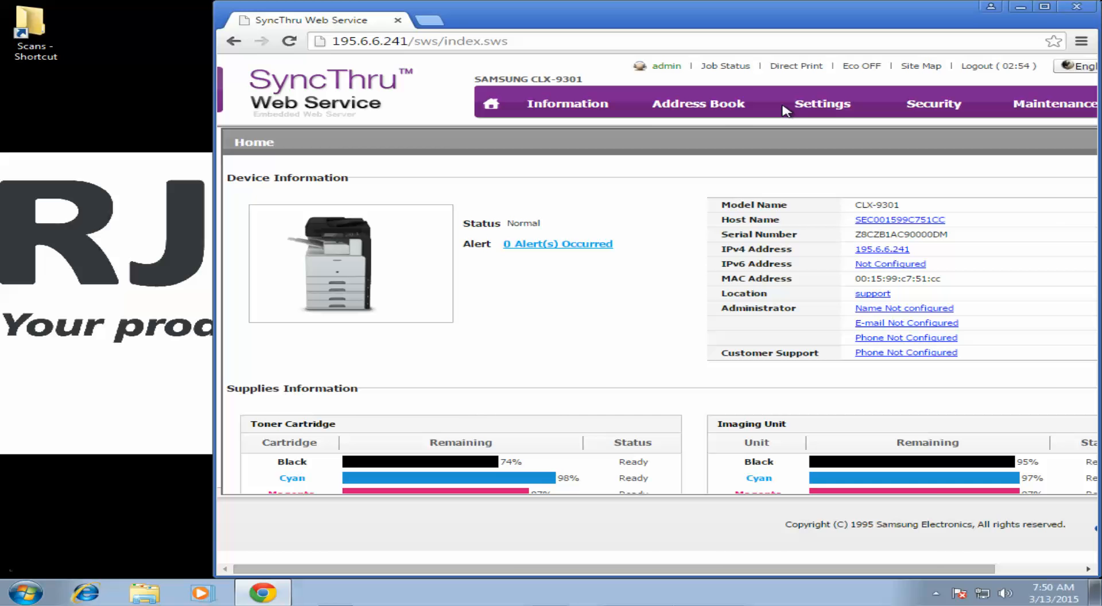
Open Address Book > Individual and start adding a new entry.
click(698, 103)
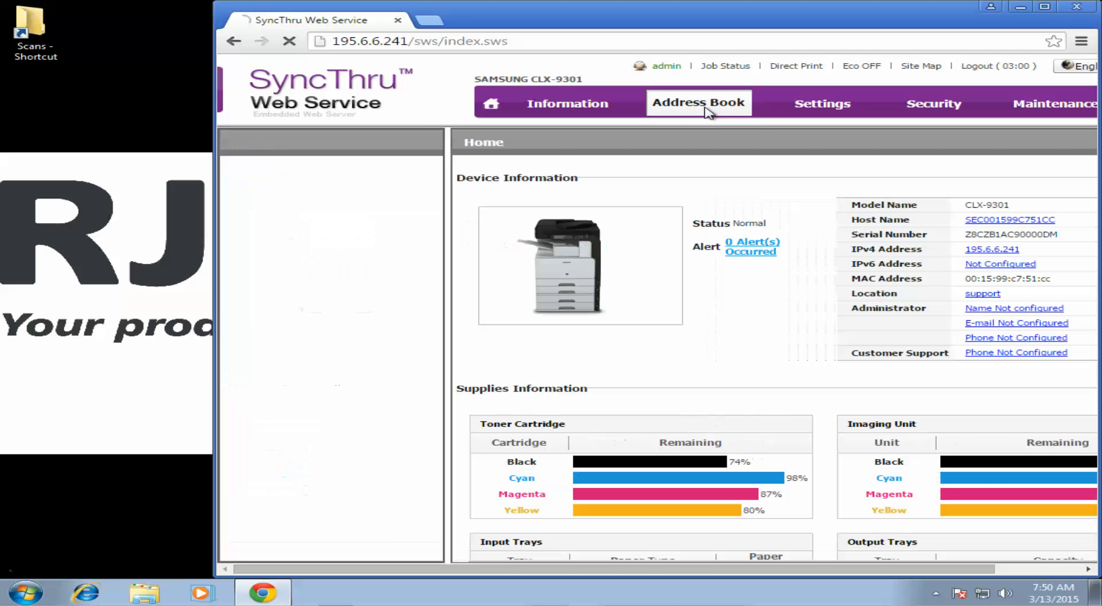
click(698, 104)
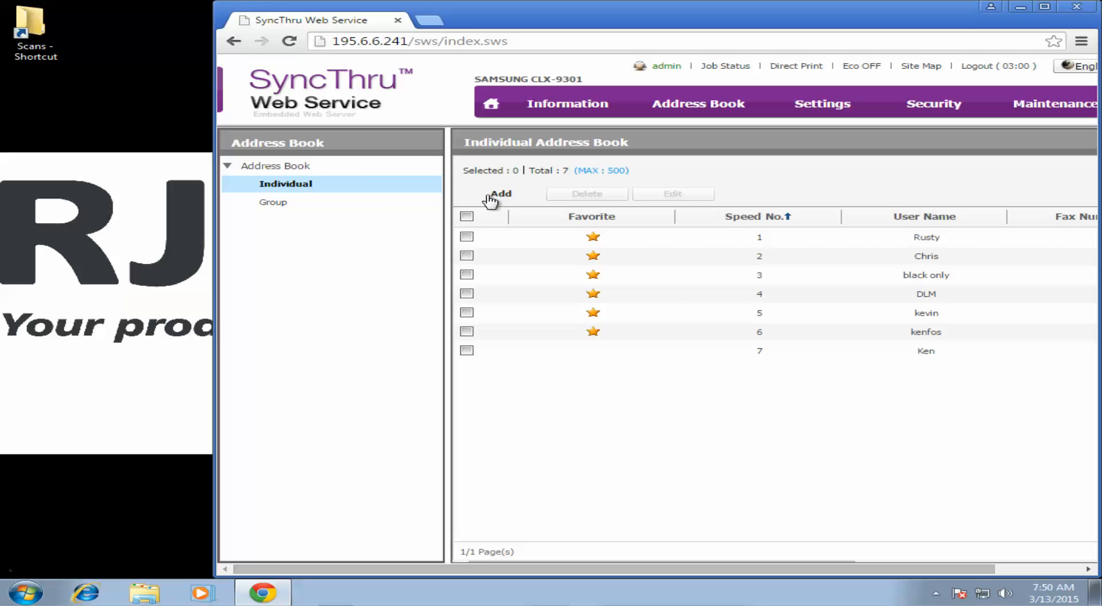
click(500, 194)
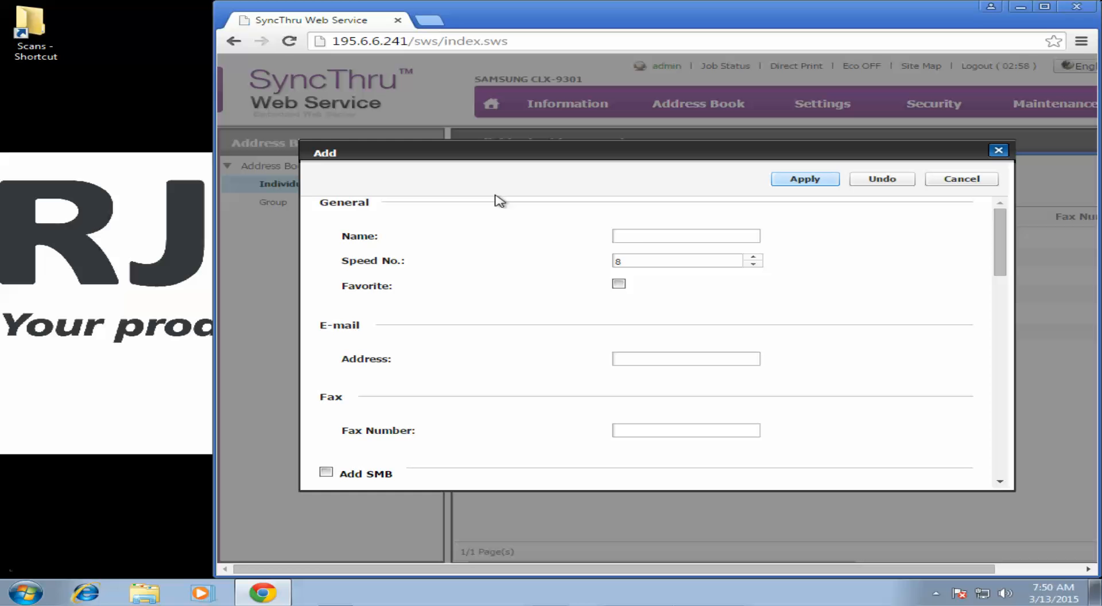
Name the new address book entry 'Test'.
click(686, 236)
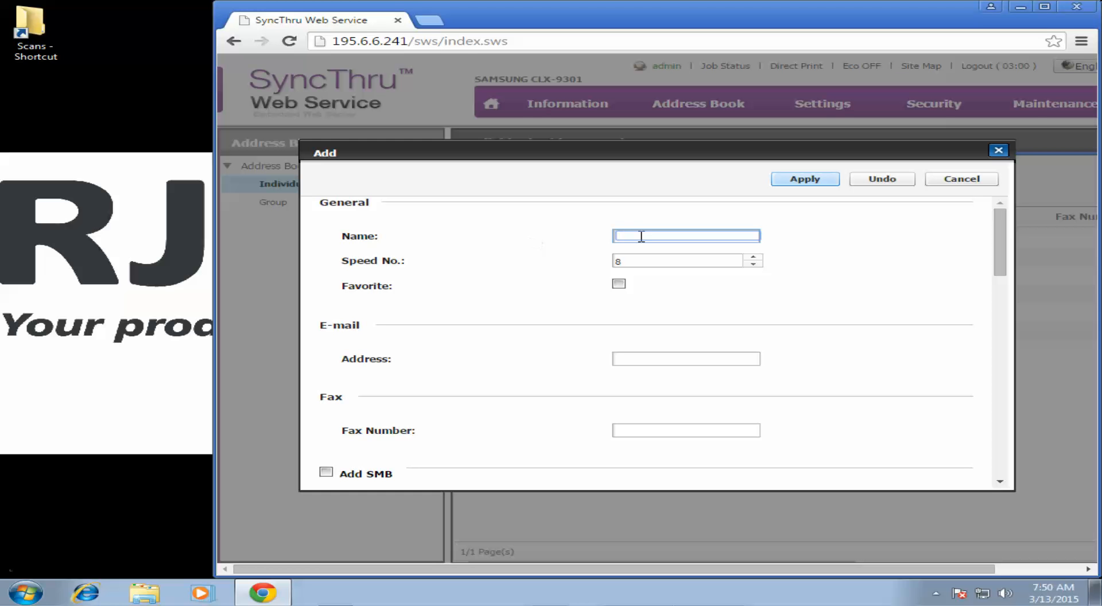
text(T)
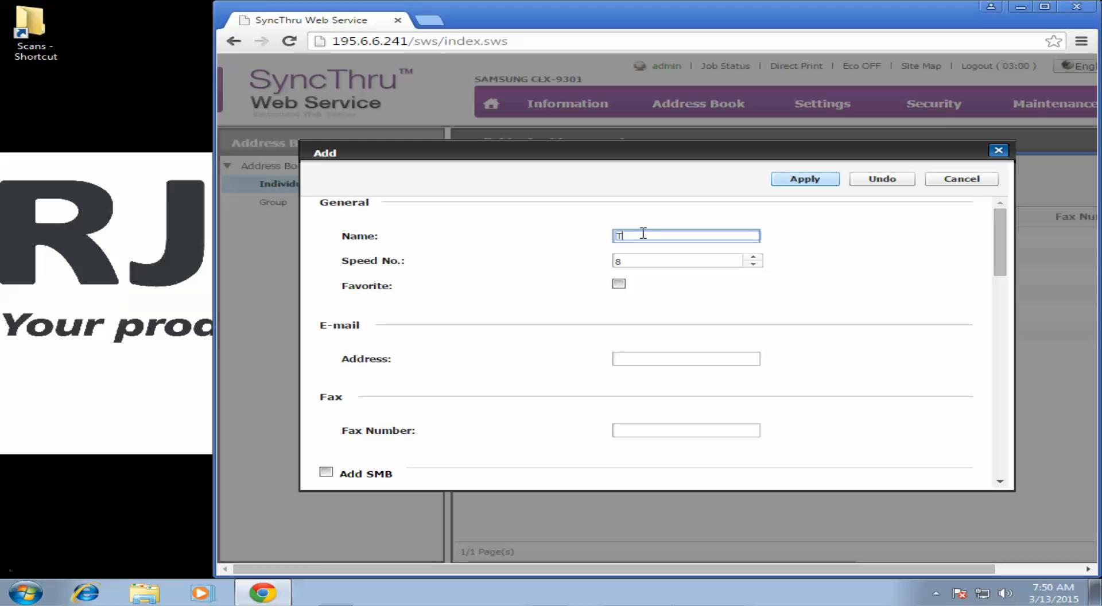
text(est)
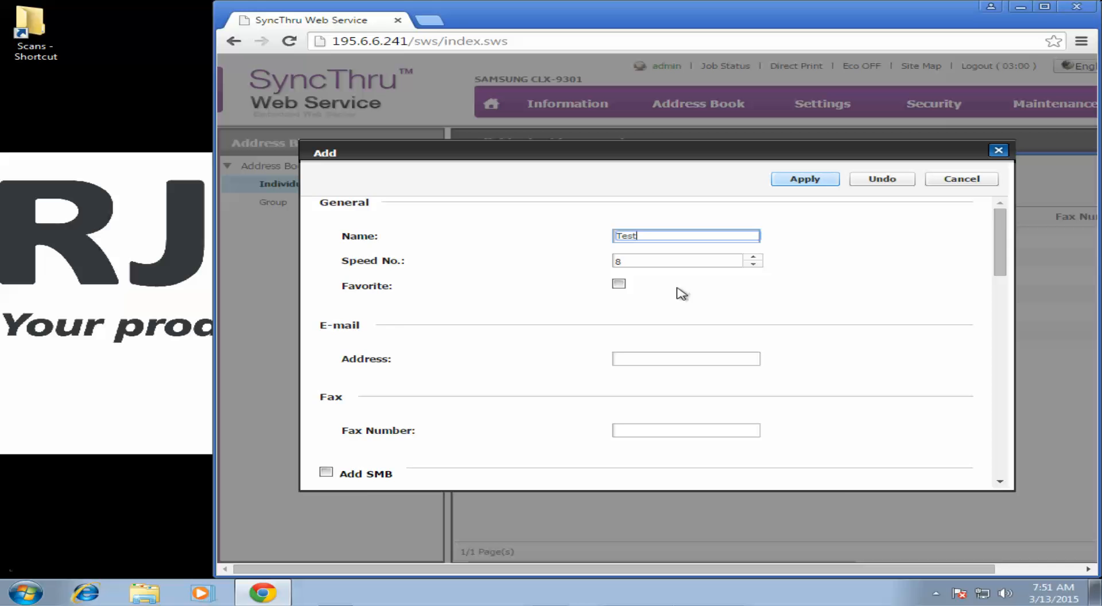
click(326, 473)
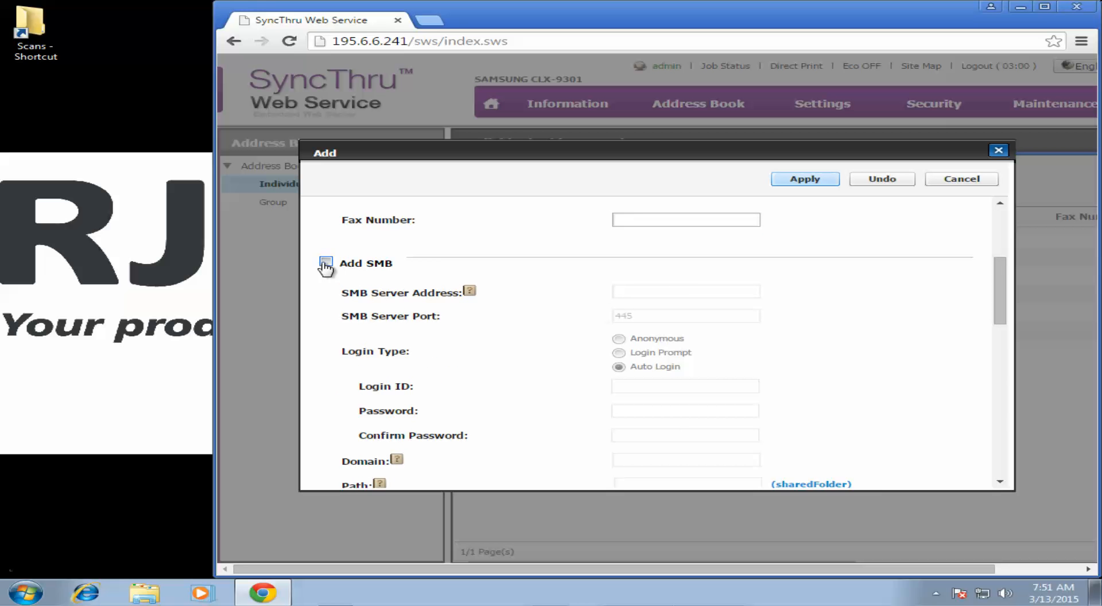
Enable SMB and paste RJYHELPDESK-PC as the SMB server address.
click(325, 263)
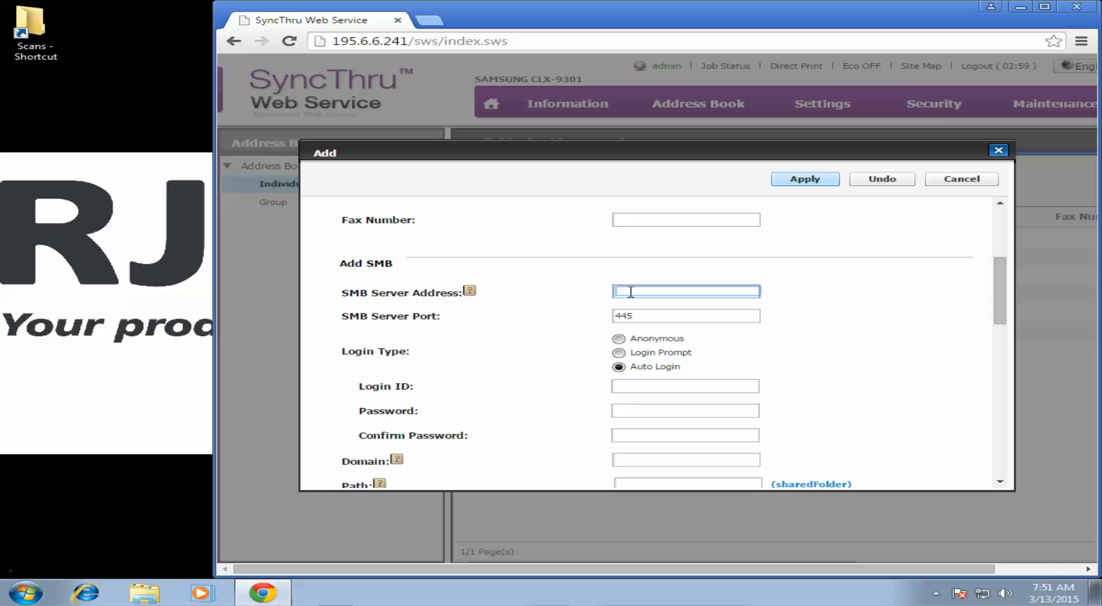
click(326, 262)
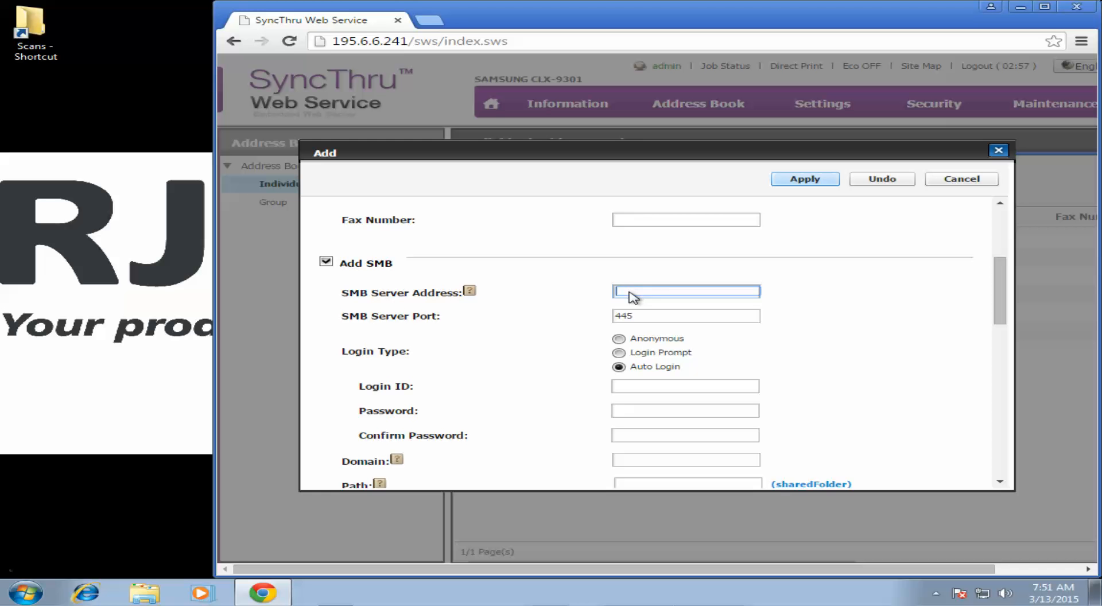
right_click(686, 291)
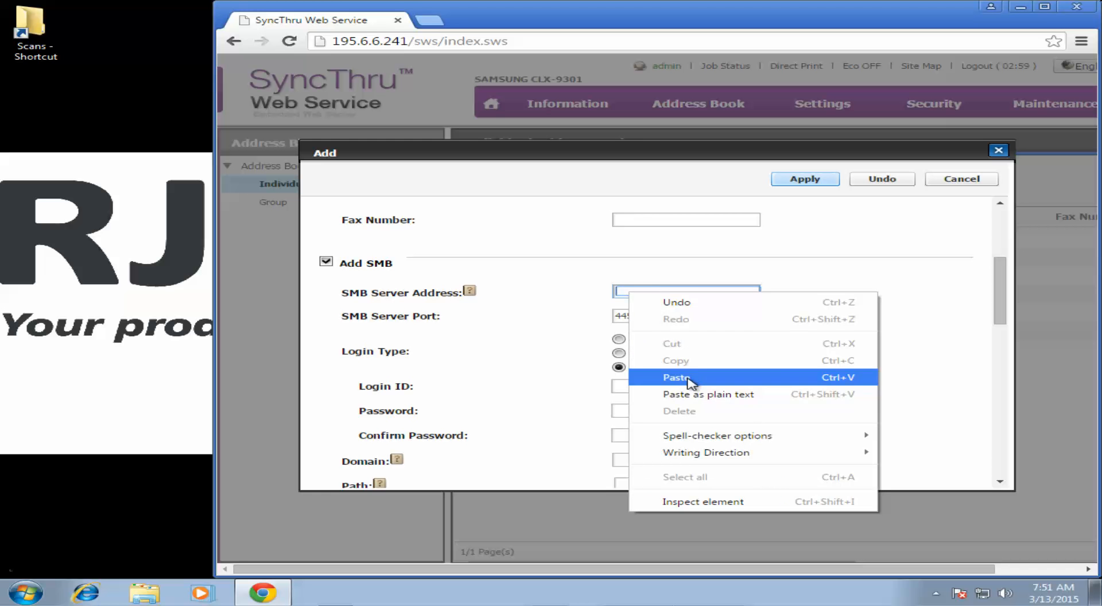
click(677, 377)
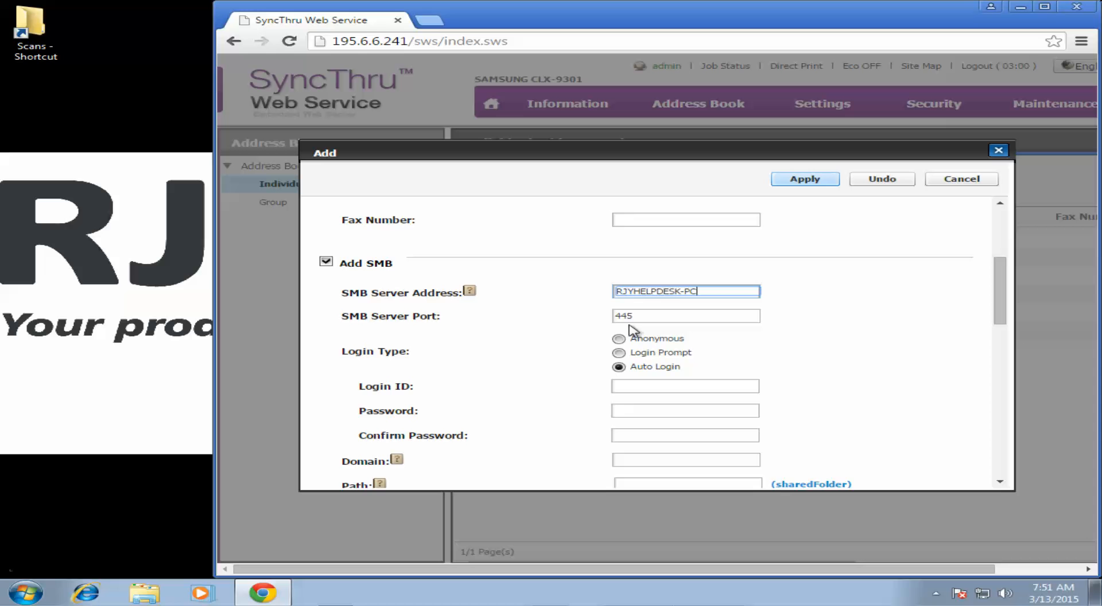
click(685, 386)
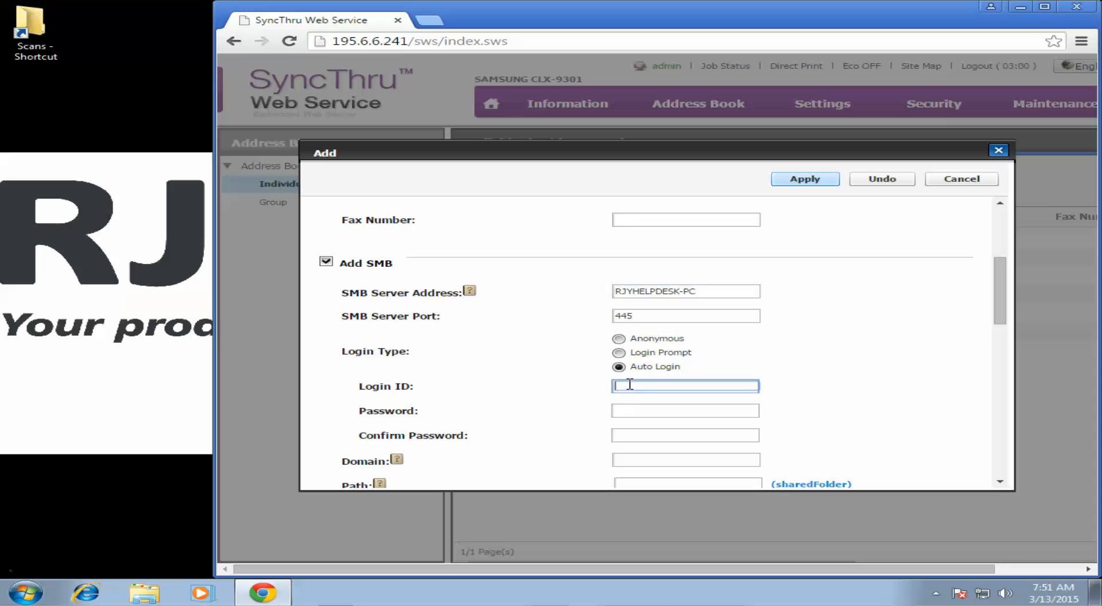
Enter SMB login ID chrstr with its password and password confirmation.
text(chrstr)
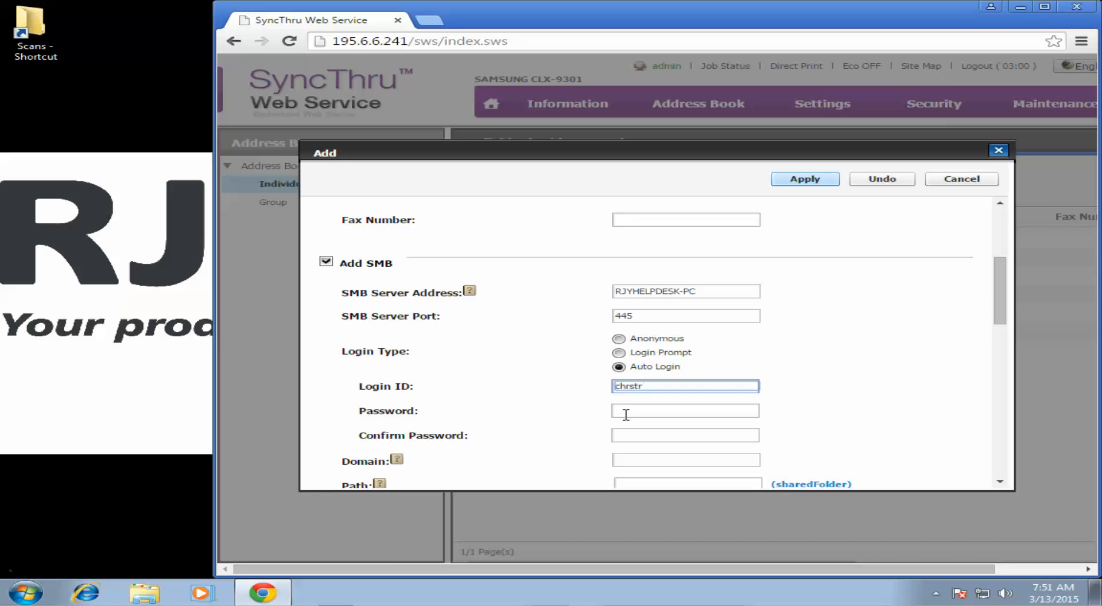
click(686, 410)
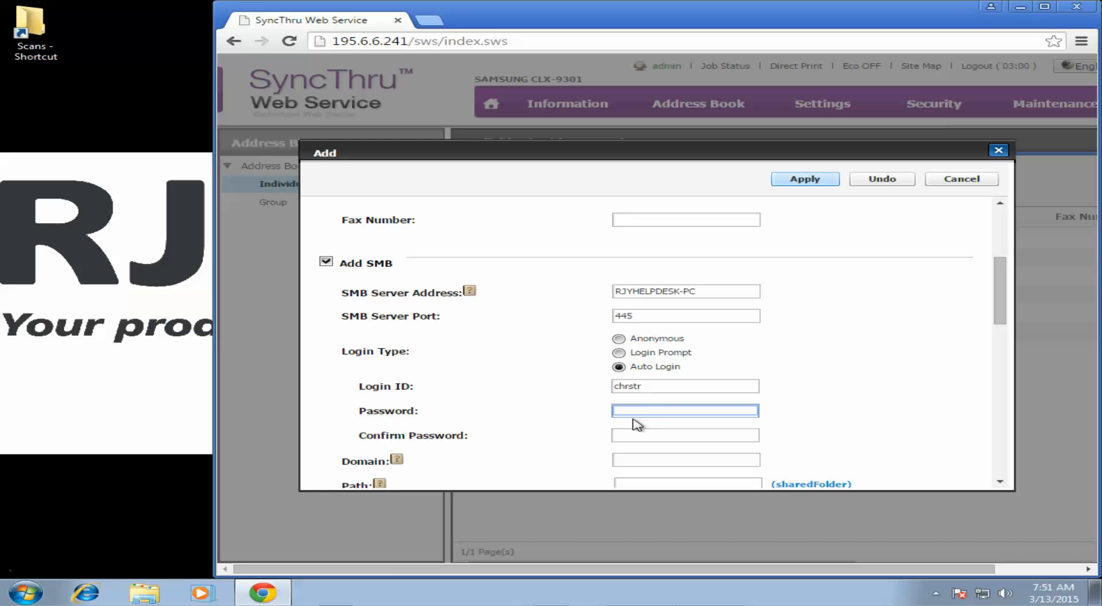
text(•••)
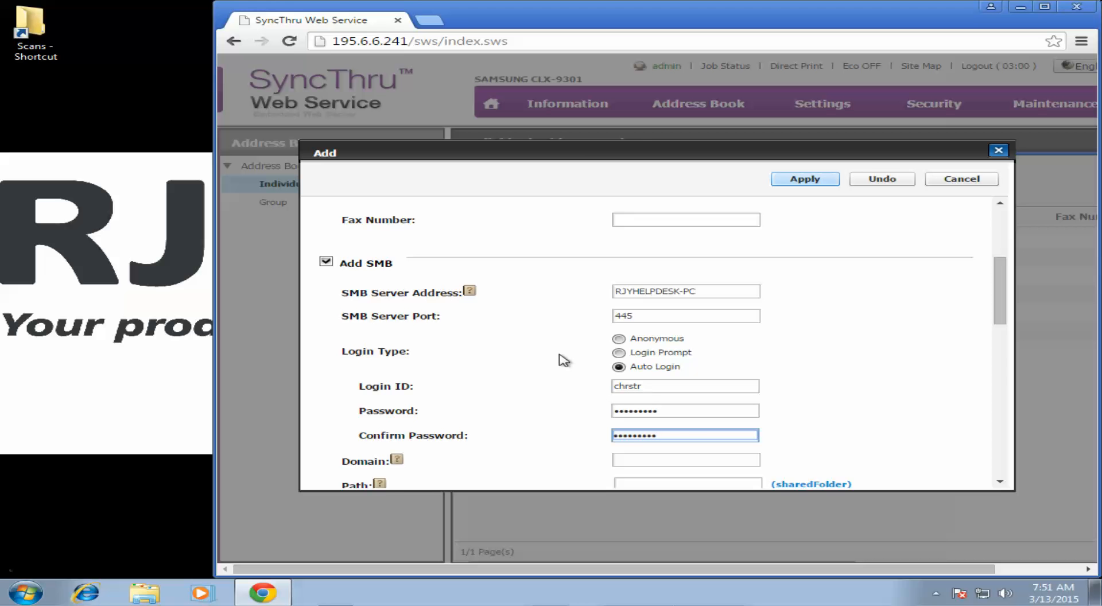
scroll(down, 3)
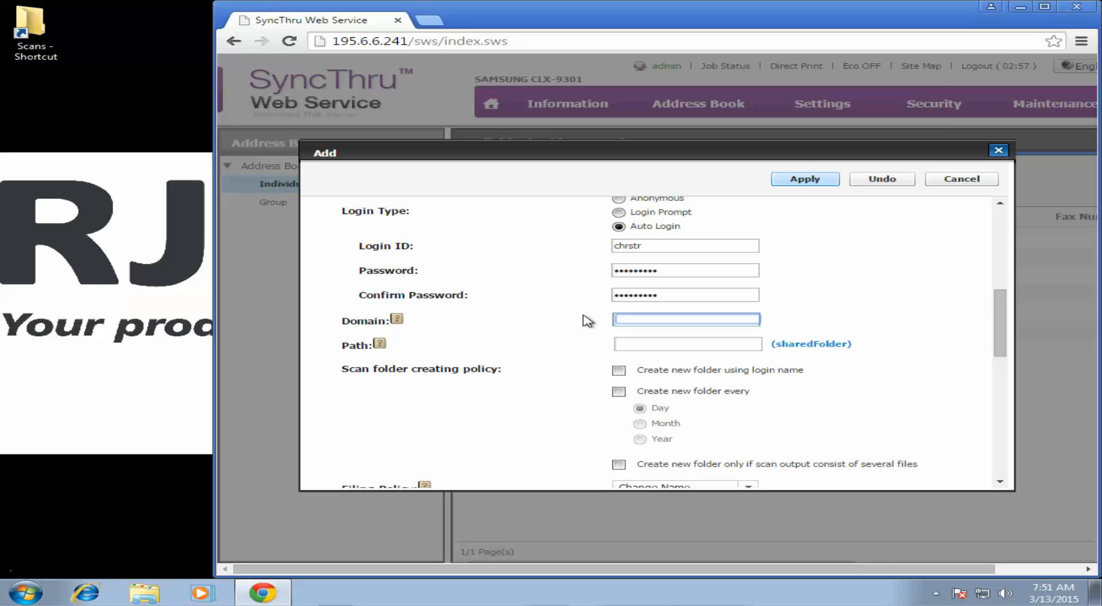
Set domain WORKGROUP and path Scans, then apply to save the Test entry.
text(WORKG)
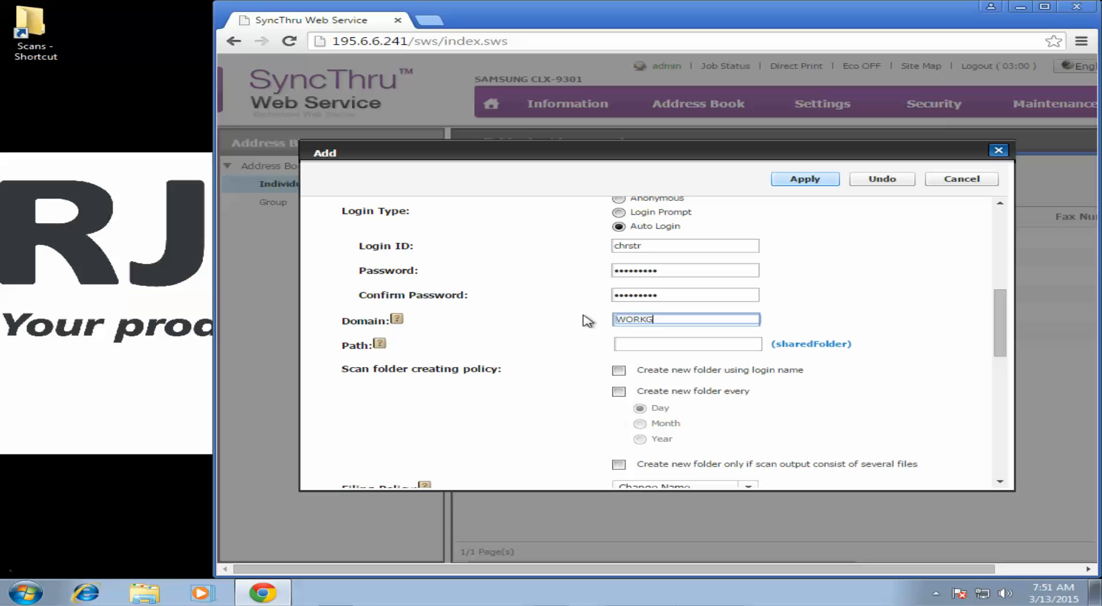
text(ROUP)
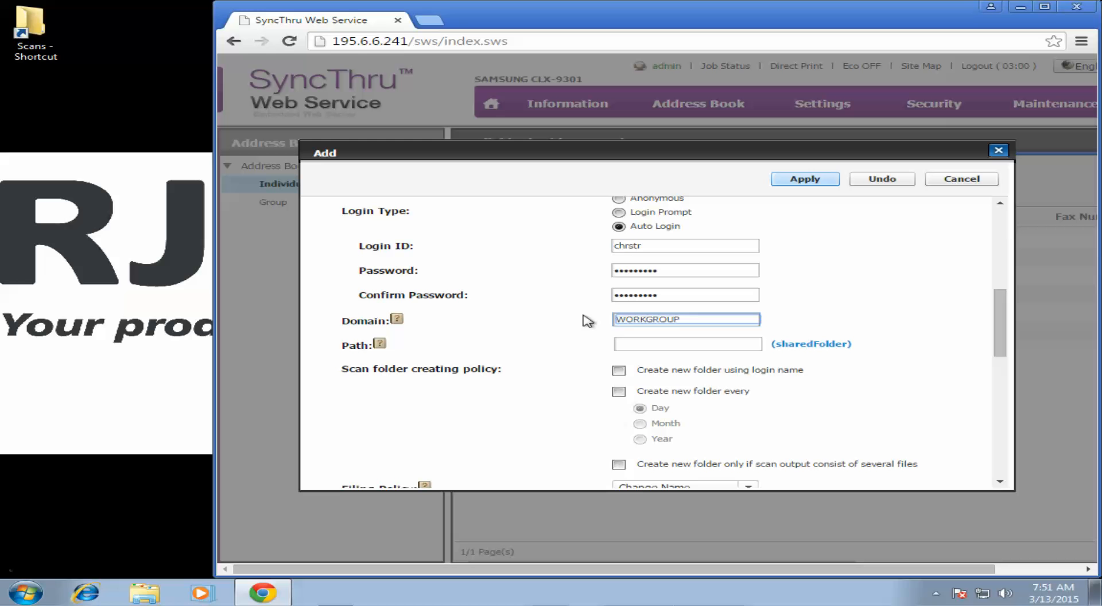
text(Sca)
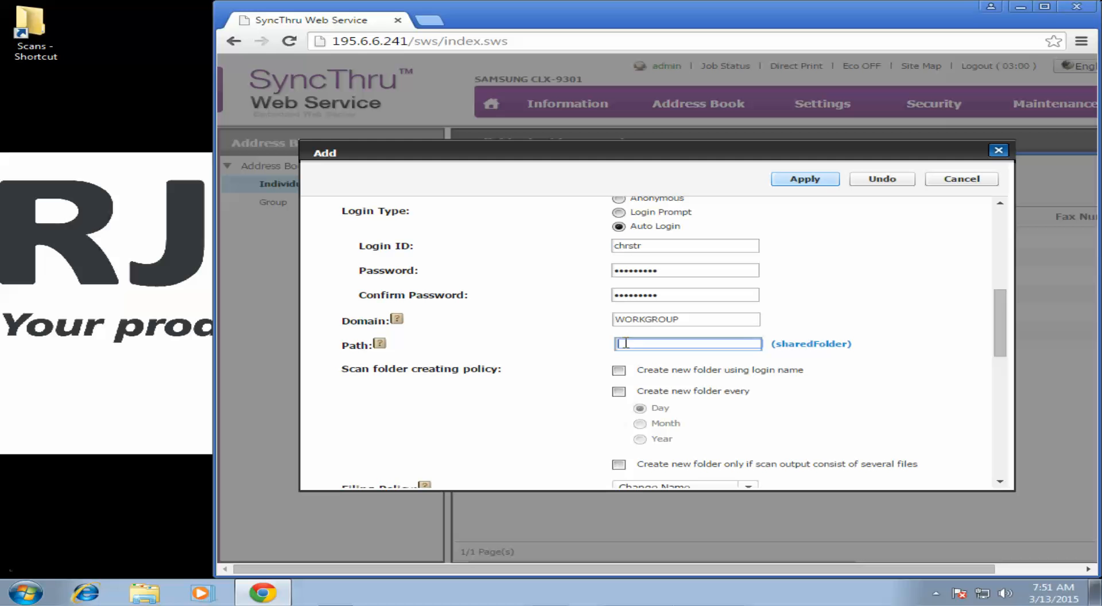
text(Scans)
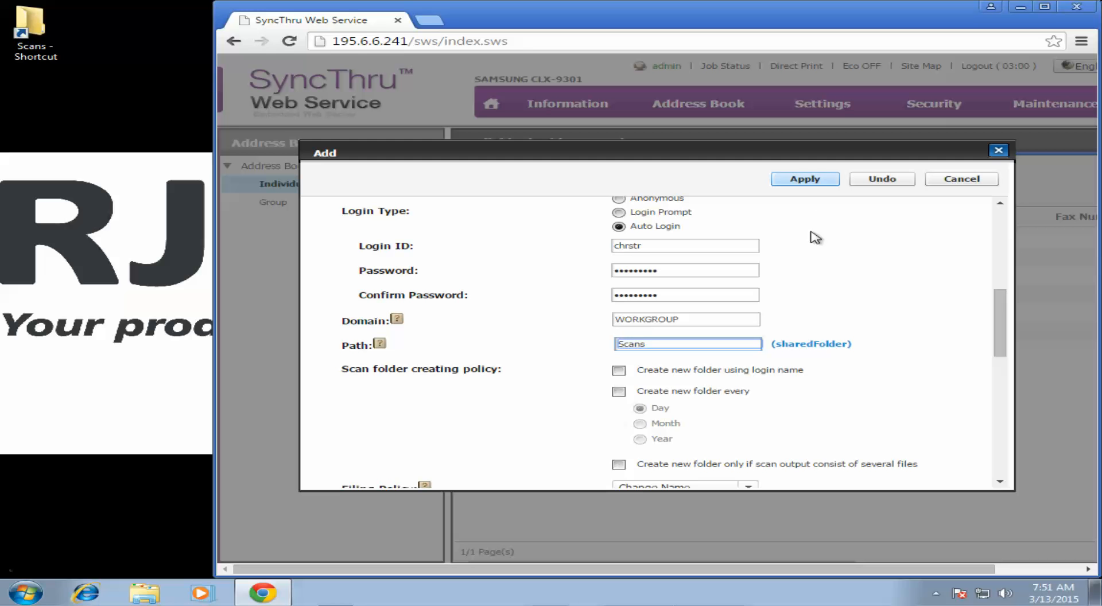
click(804, 178)
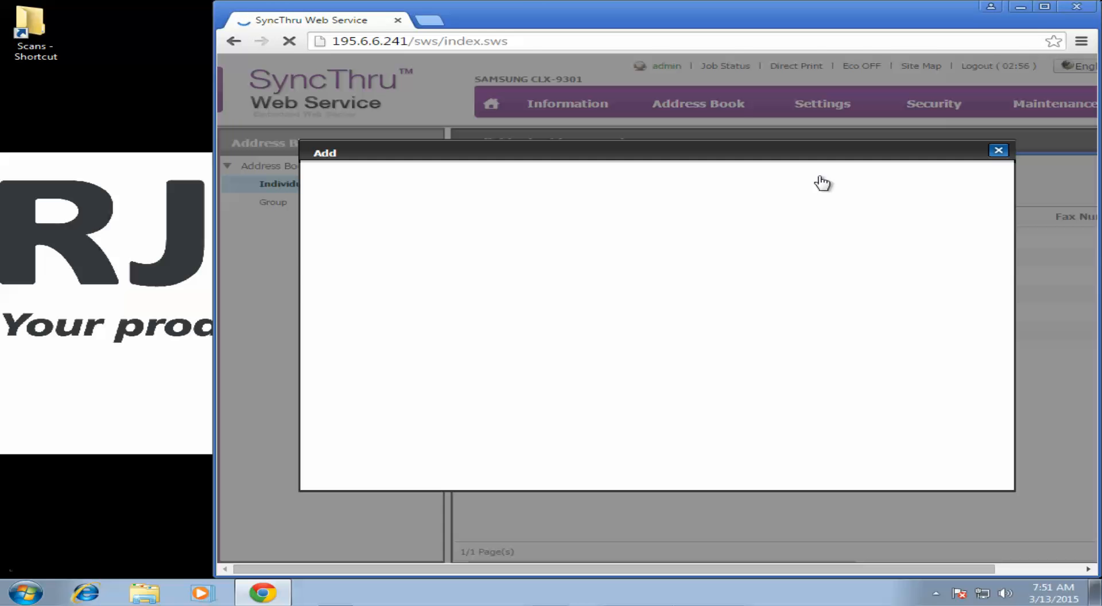
Confirm Test is listed at speed number 8 among eight Individual Address Book entries.
click(999, 150)
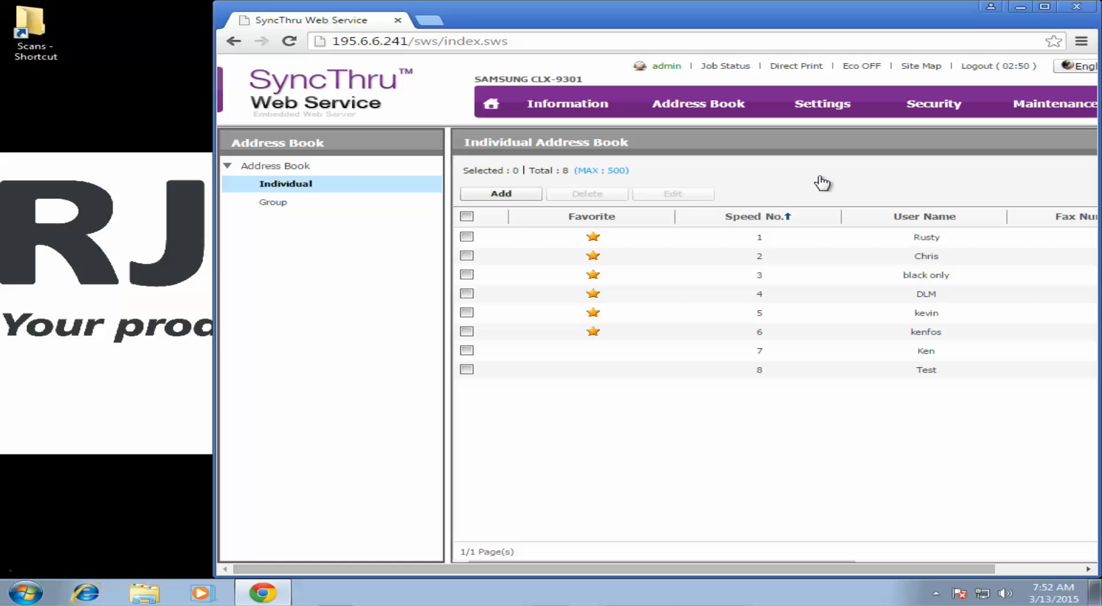
mouse_move(849, 178)
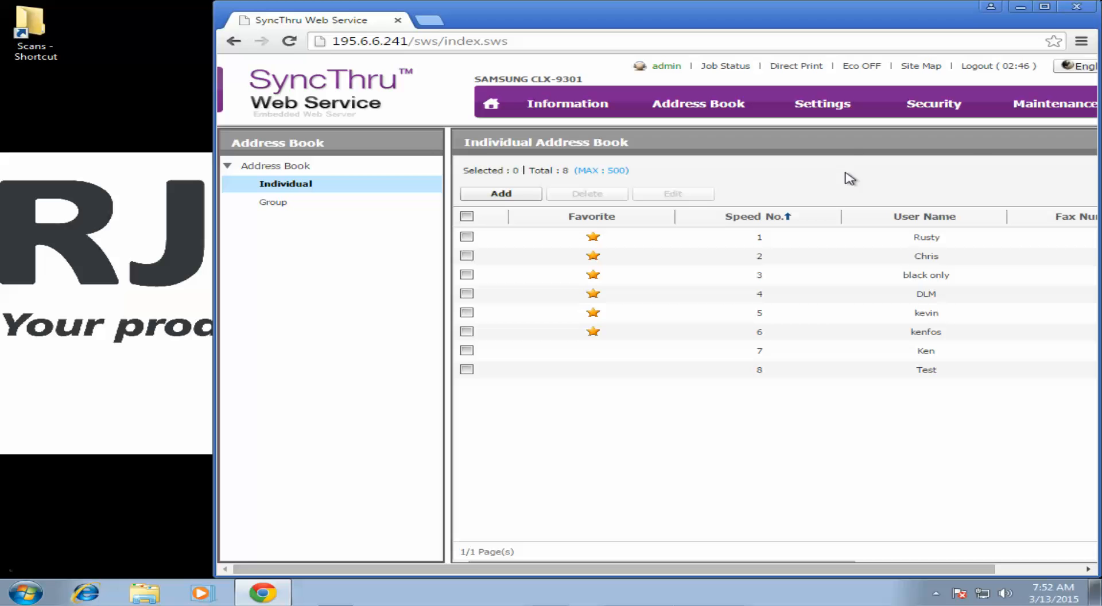